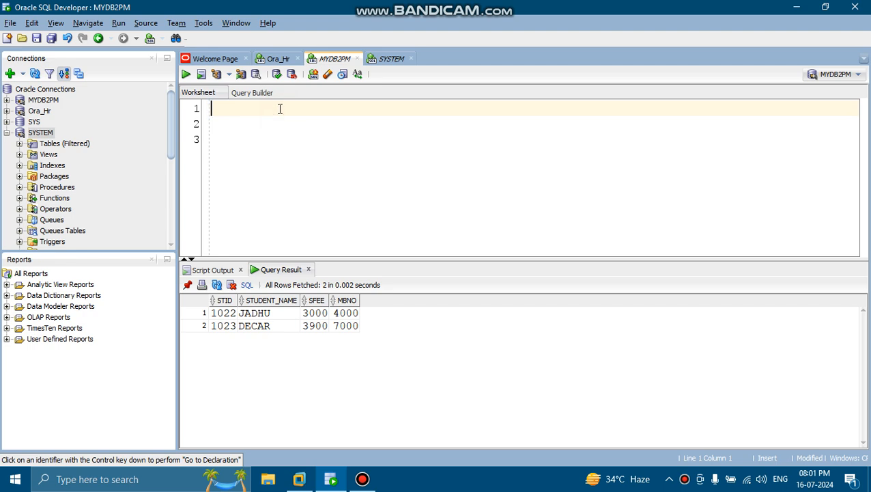
Write select * from EMP; and run it to list all 14 employee rows.
type("s")
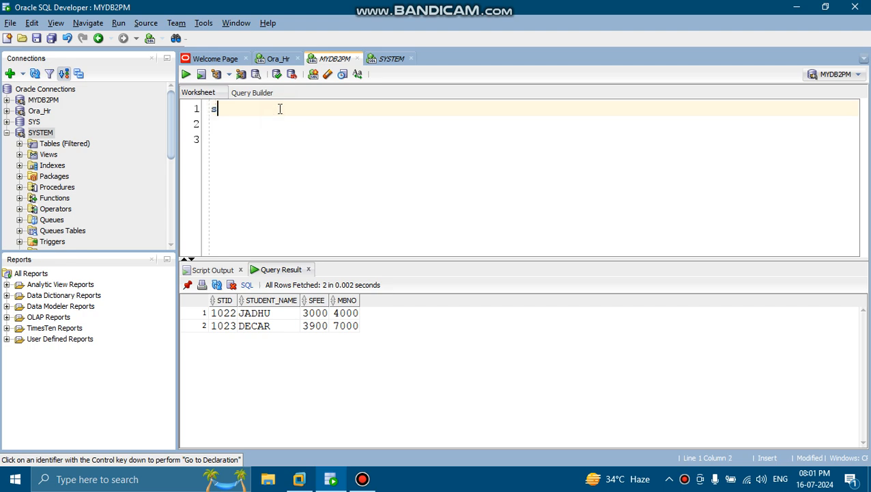
type("elect")
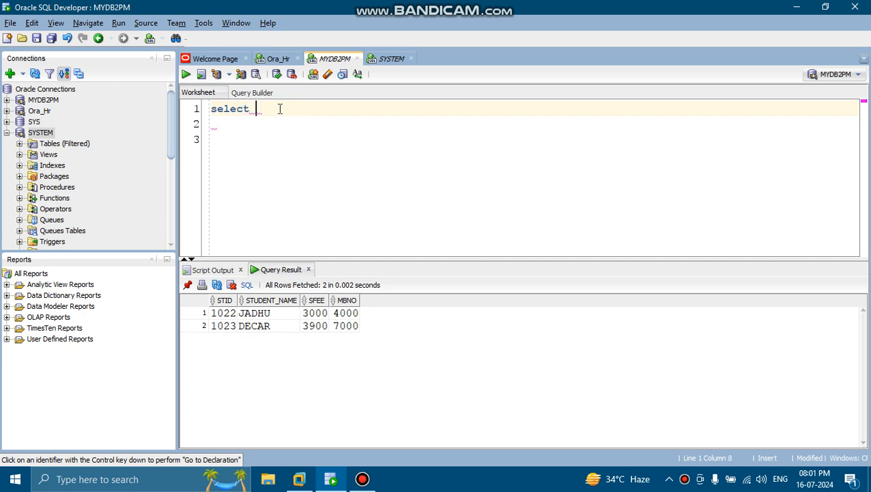
type("* from")
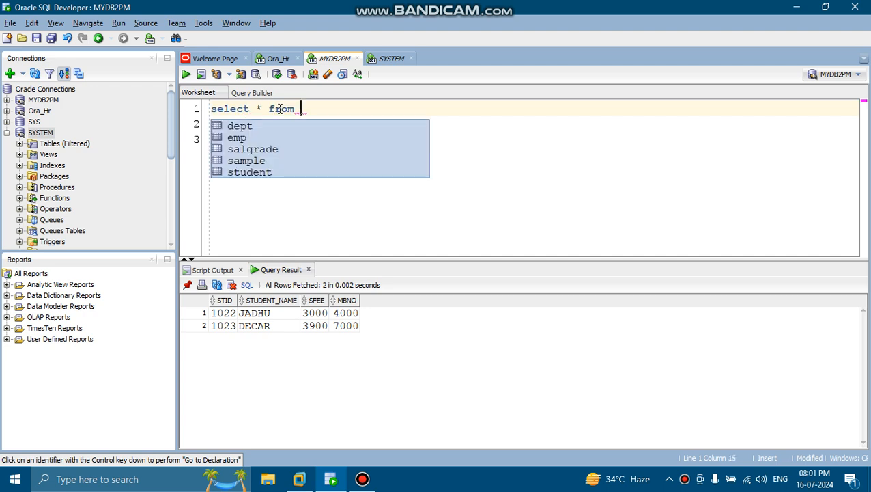
type("EMP")
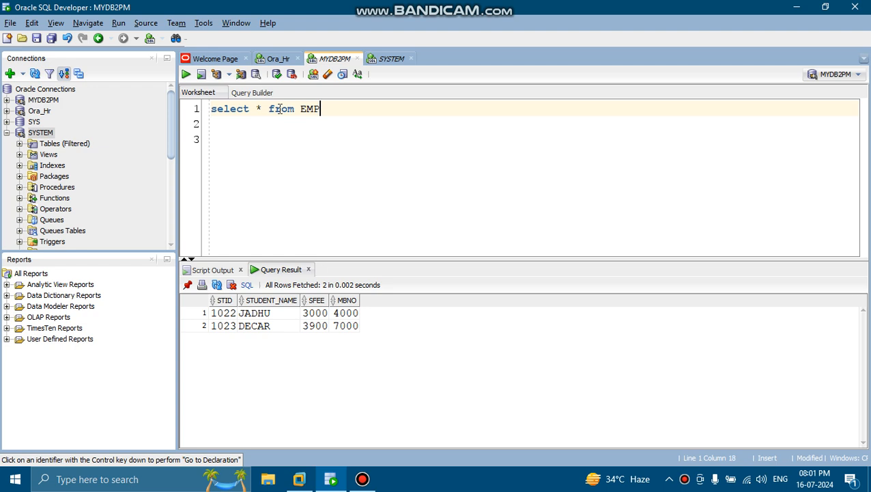
type(";")
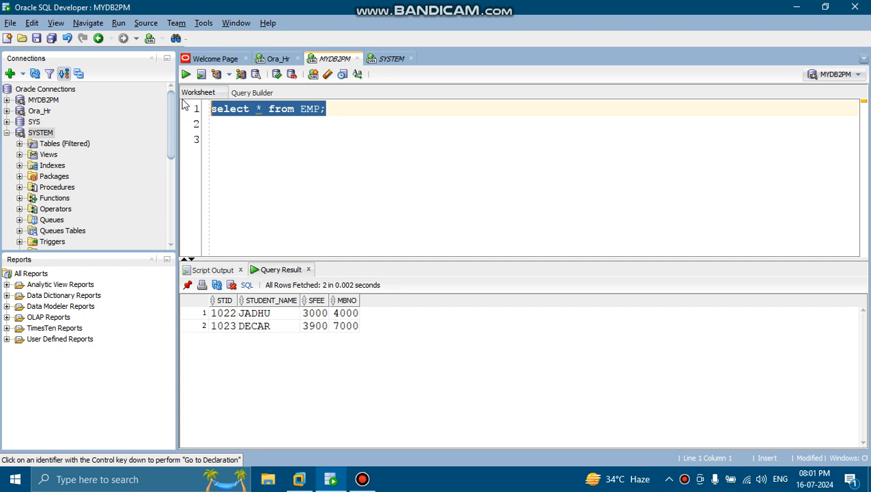
left_click(185, 74)
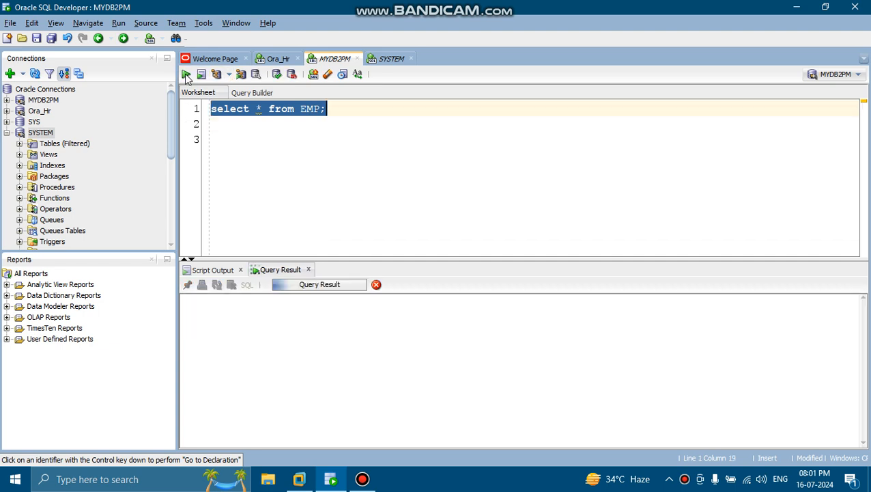
left_click(186, 73)
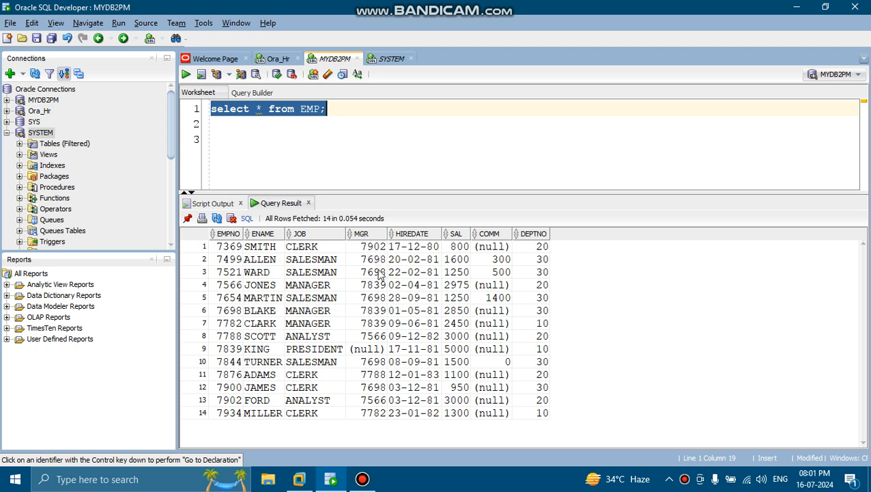
mouse_move(430, 248)
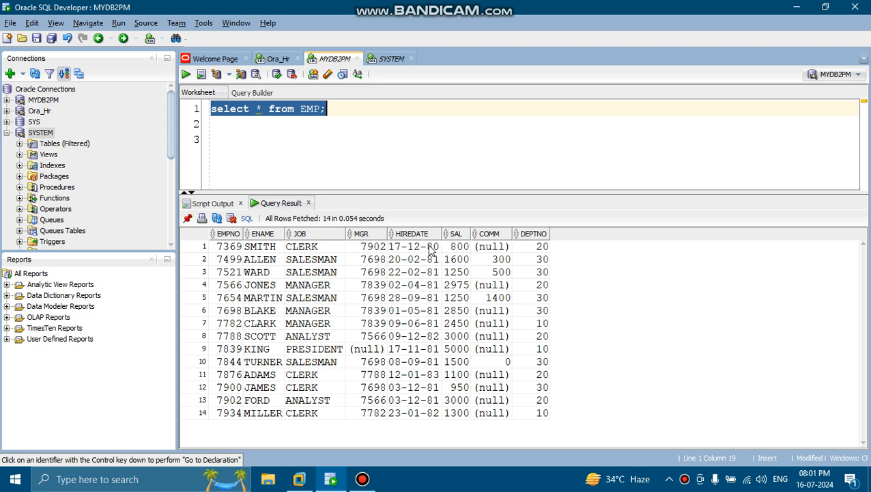
mouse_move(442, 246)
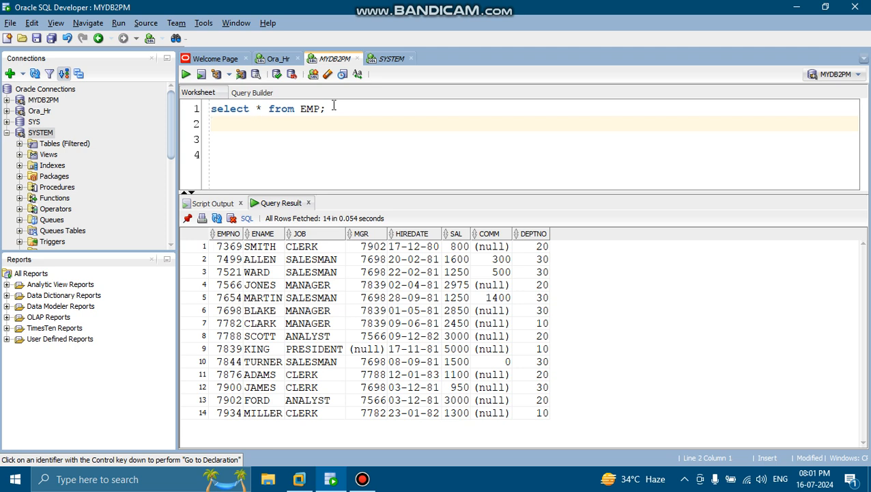
Write select * from emp where empno = 7698; and run it to return BLAKE's row.
type("select")
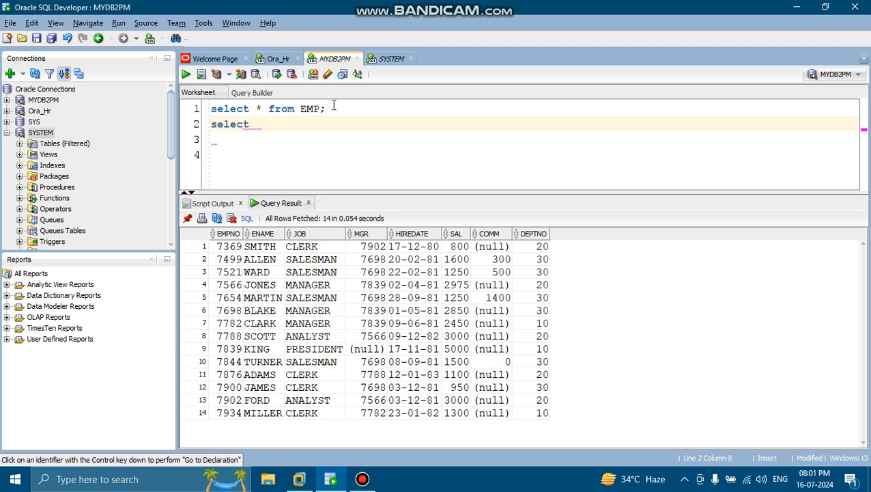
type("* from")
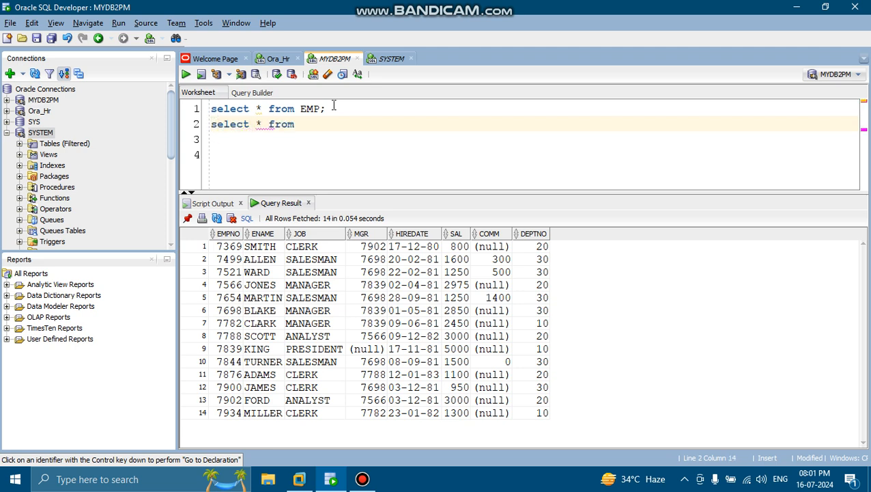
type("emp")
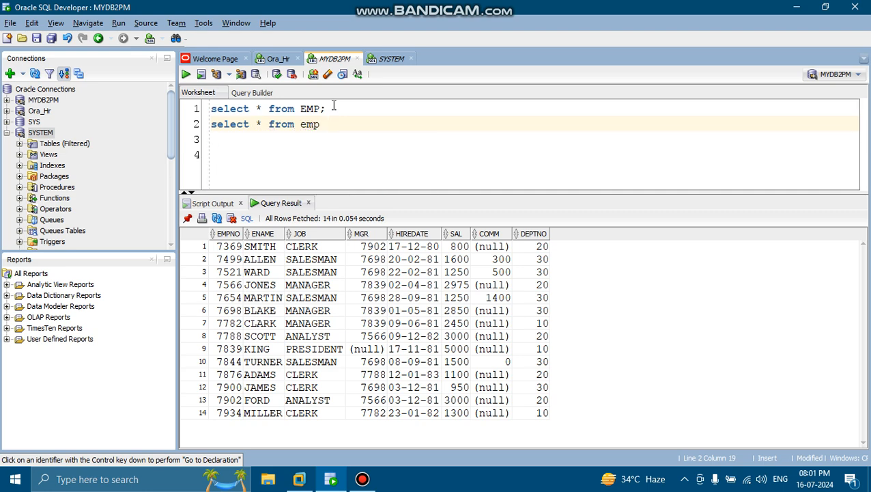
type("where e")
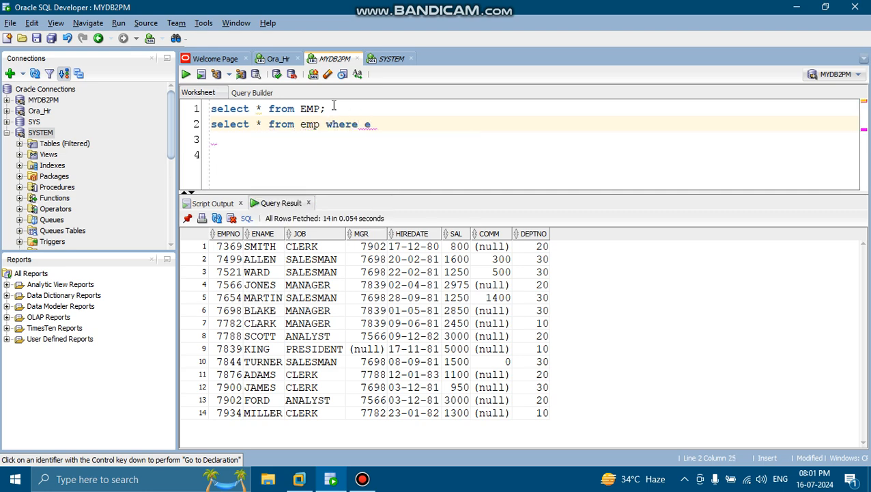
type("mp")
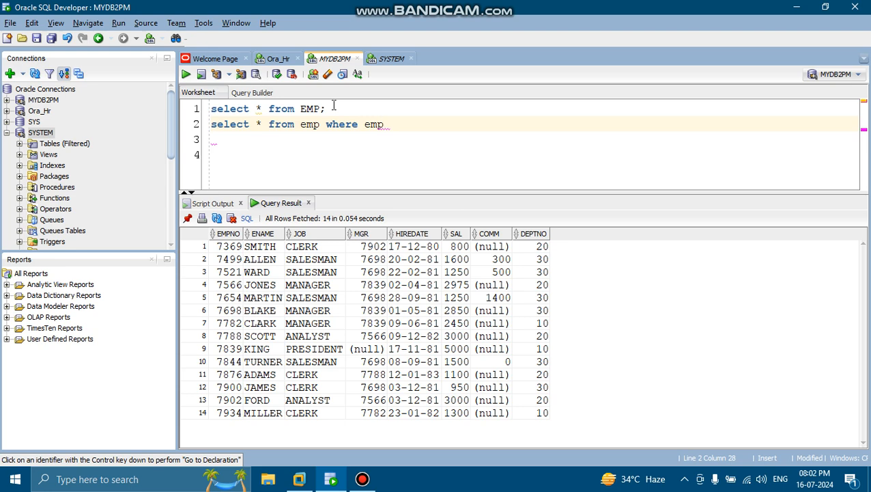
type("no =")
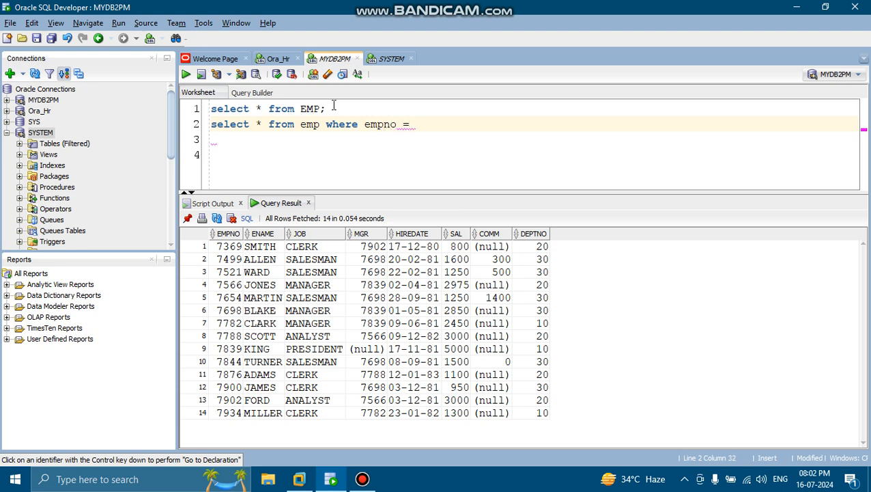
type("7698;")
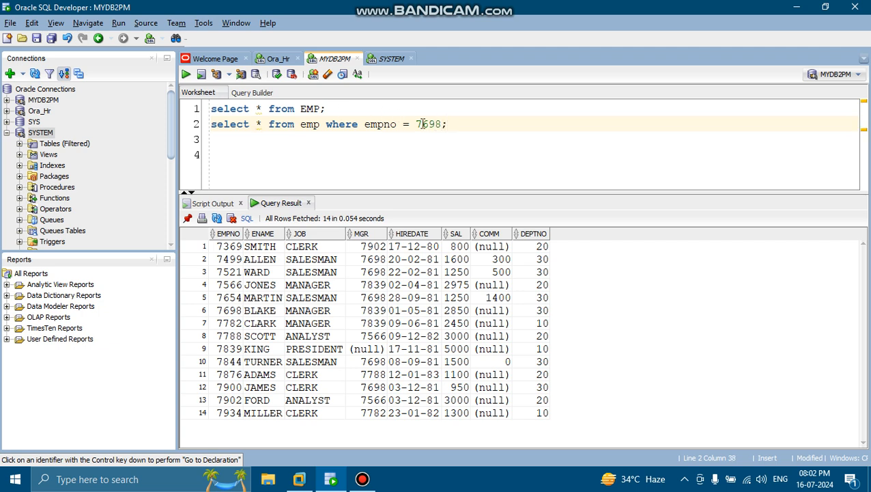
triple_click(327, 123)
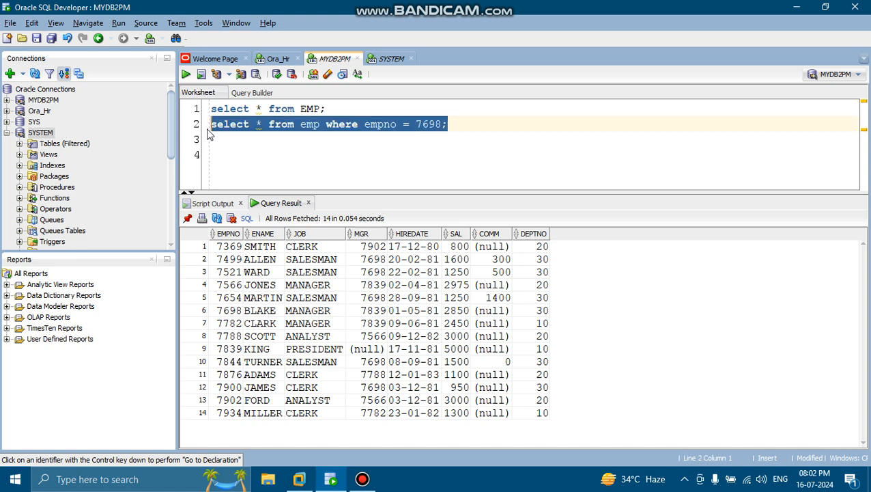
left_click(186, 73)
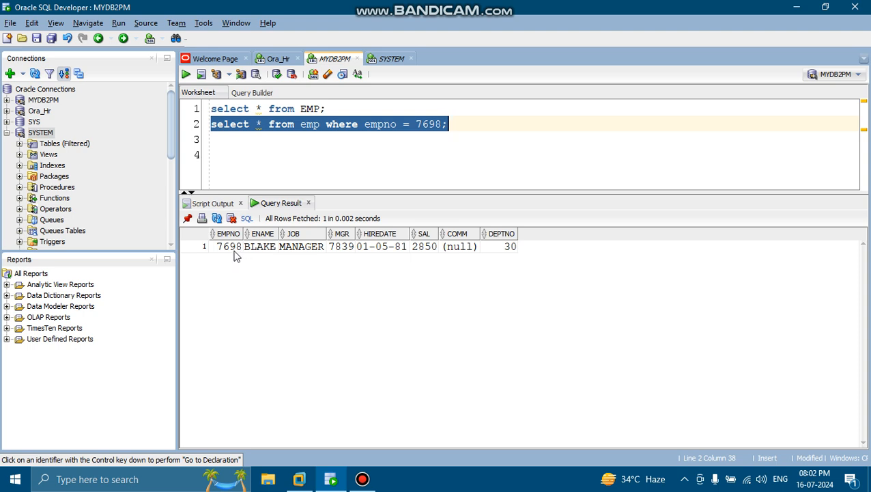
mouse_move(317, 257)
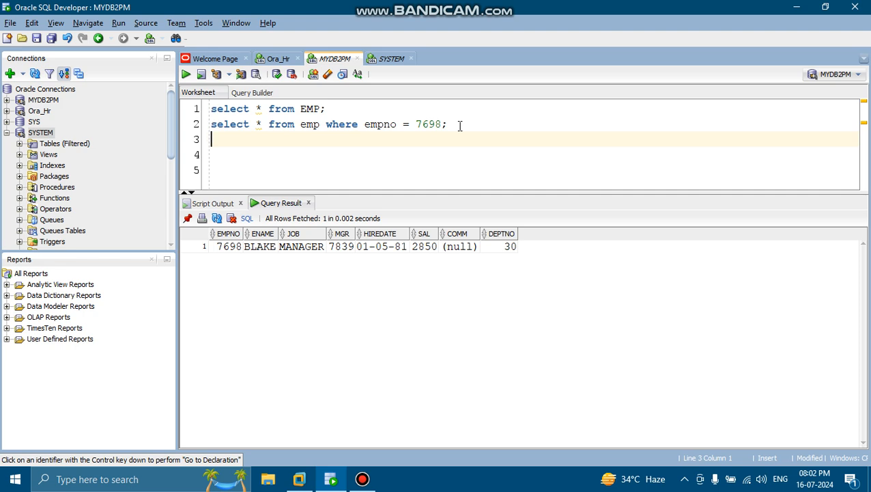
mouse_move(470, 254)
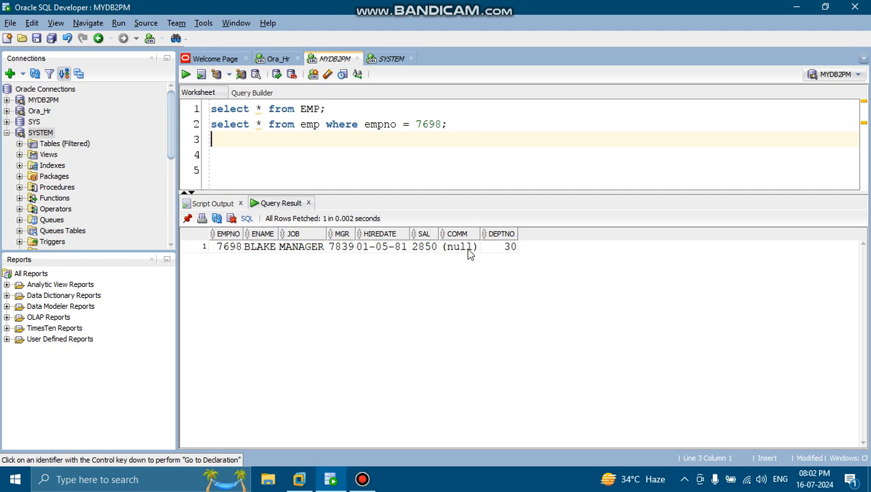
mouse_move(467, 253)
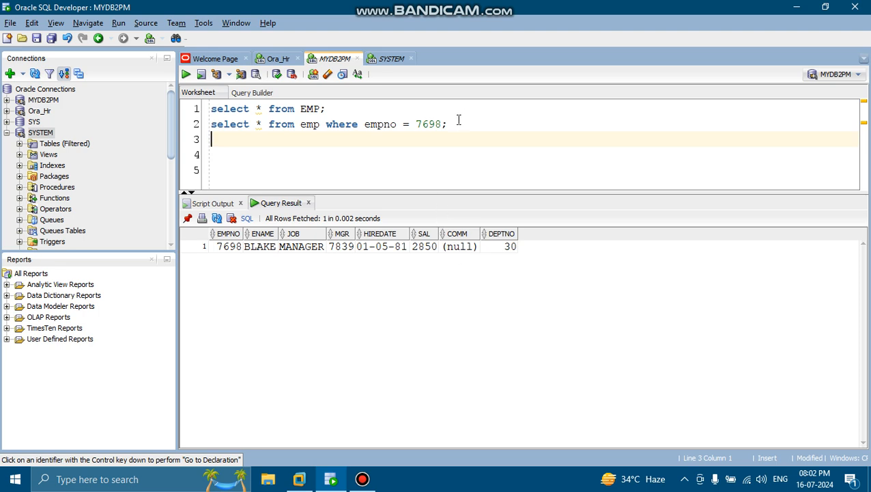
Write select * from emp where comm is null; and run it, returning ten rows.
type("select *")
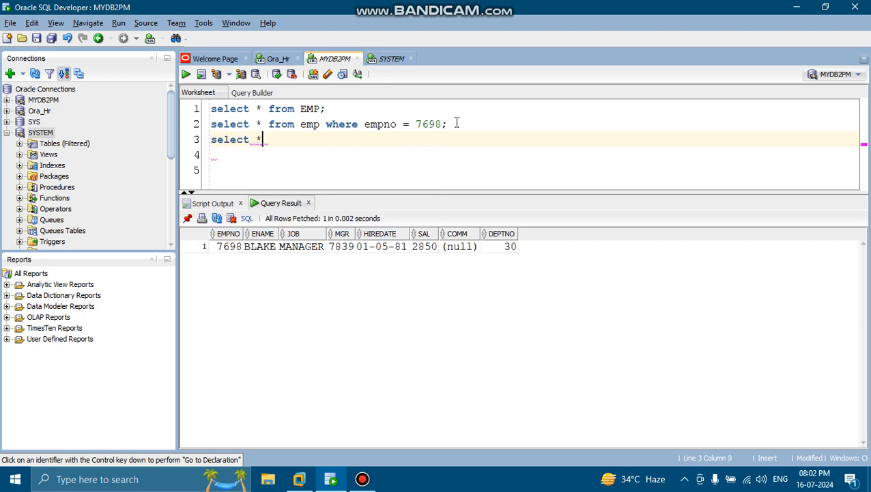
type("from em")
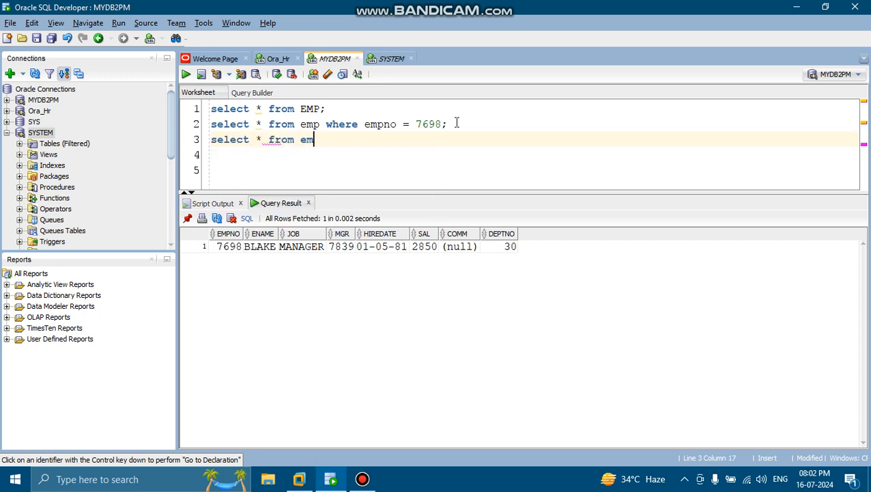
type("p")
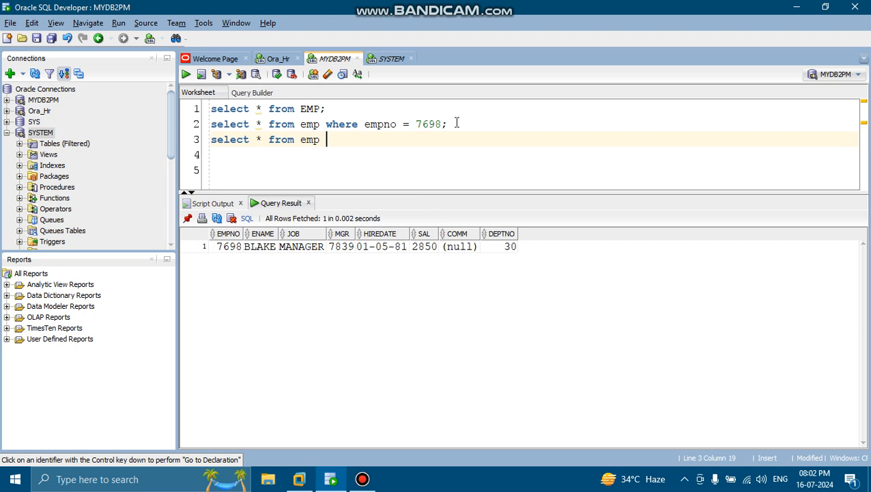
type("where")
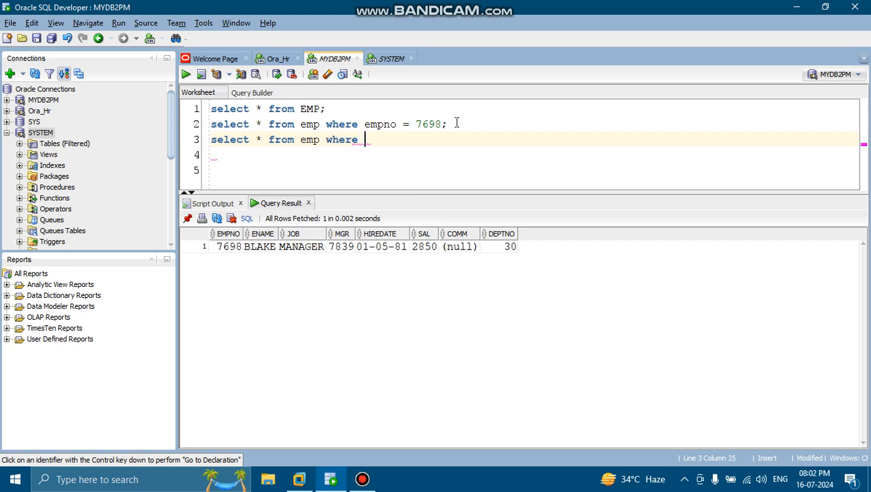
type("comm")
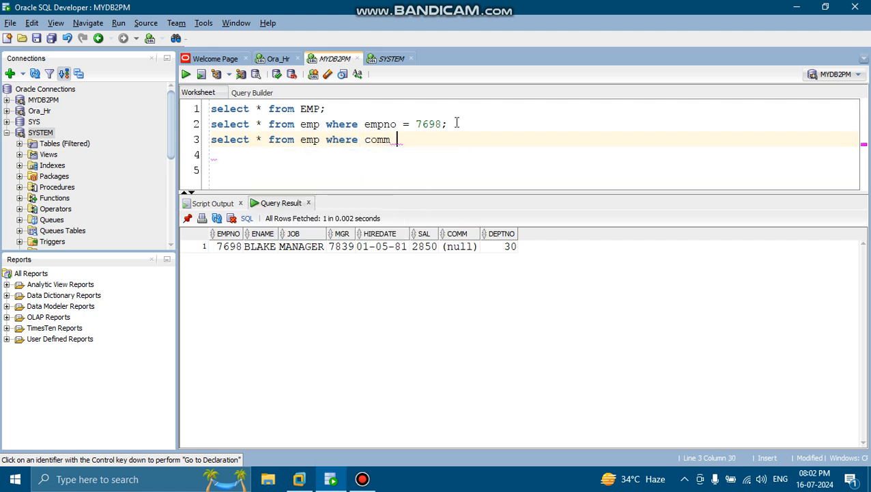
type("is")
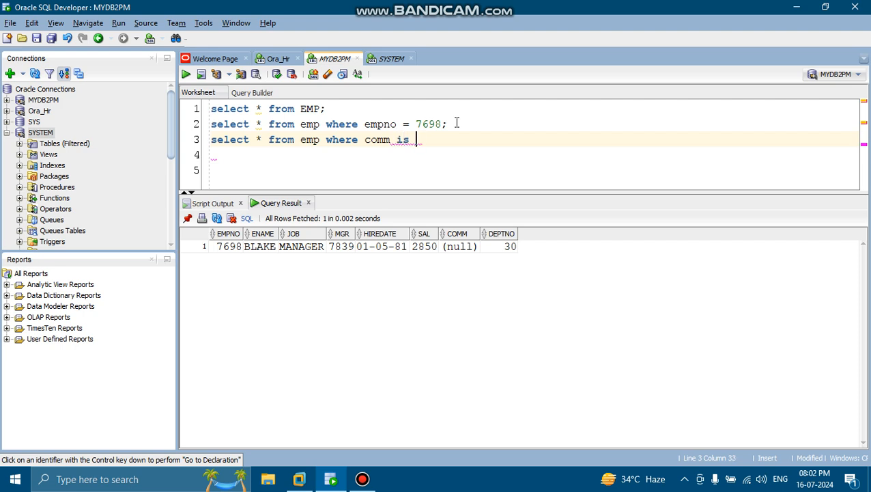
type("null;")
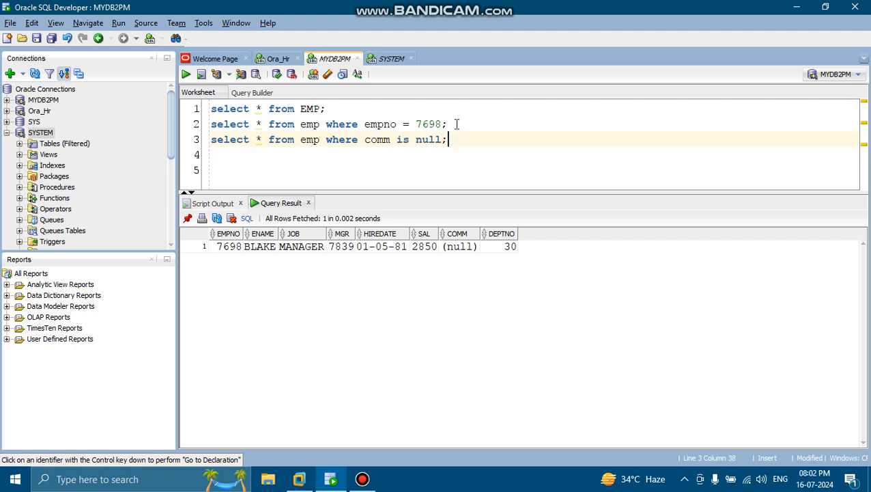
triple_click(328, 139)
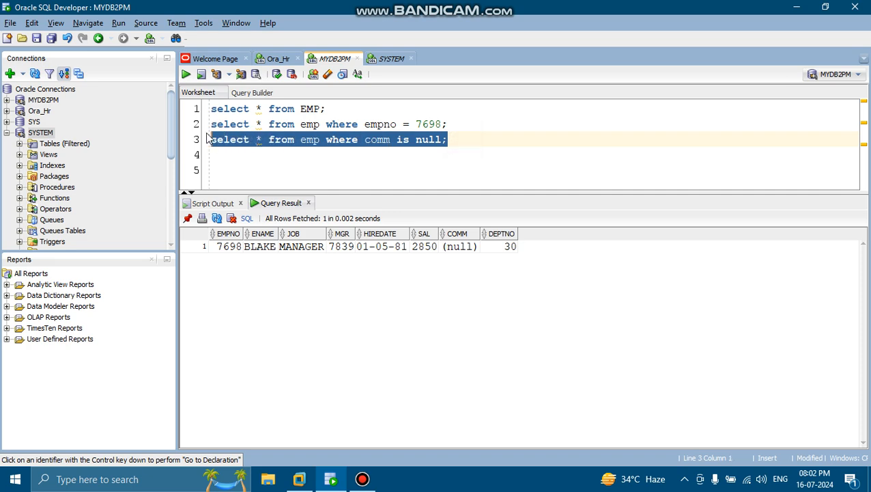
left_click(186, 74)
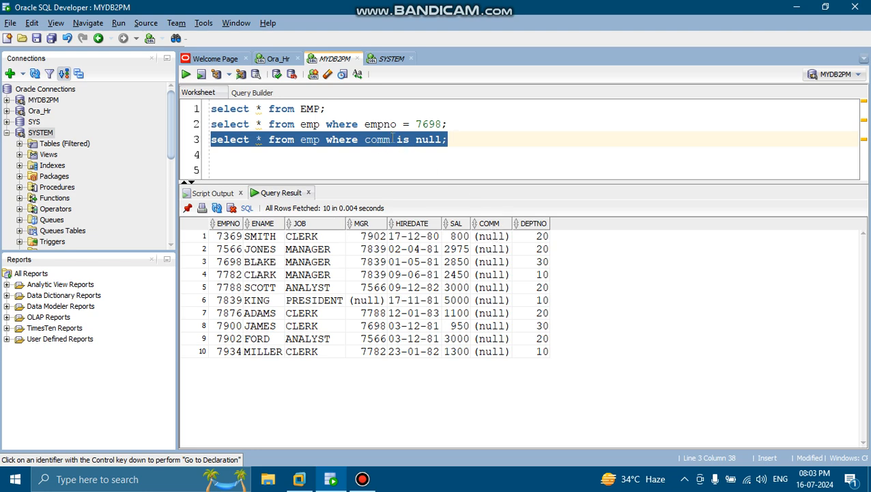
left_click(409, 139)
type("=")
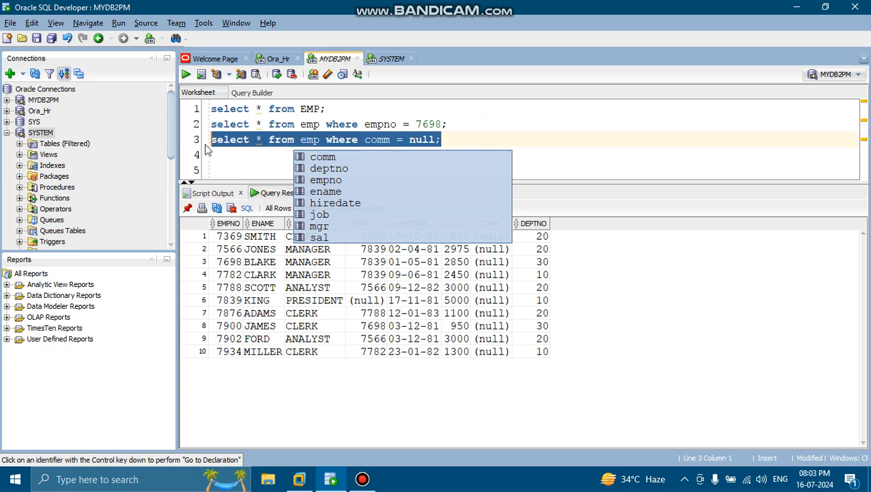
Run comm = null (0 rows), then change it to comm is not null and run for four salesmen.
left_click(185, 74)
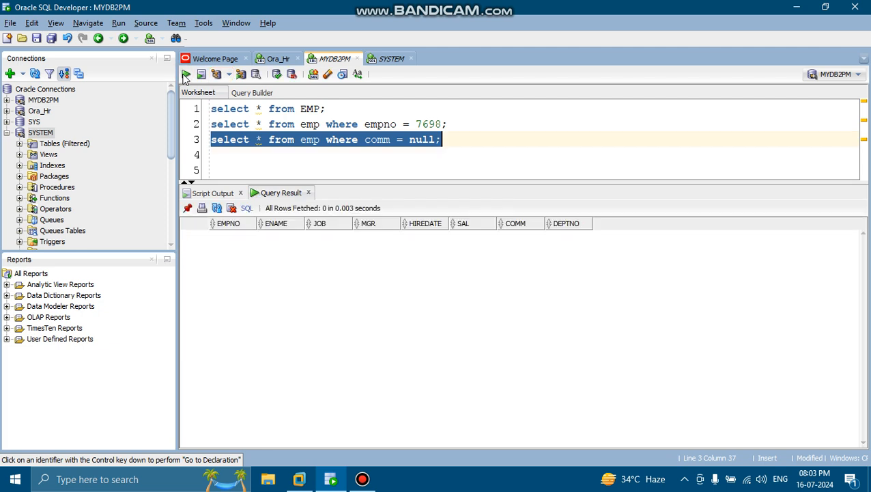
left_click(404, 139)
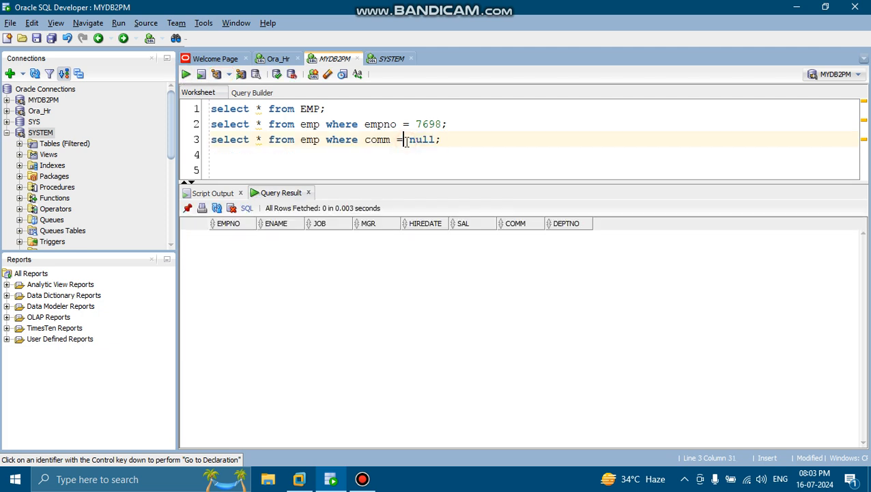
type("i")
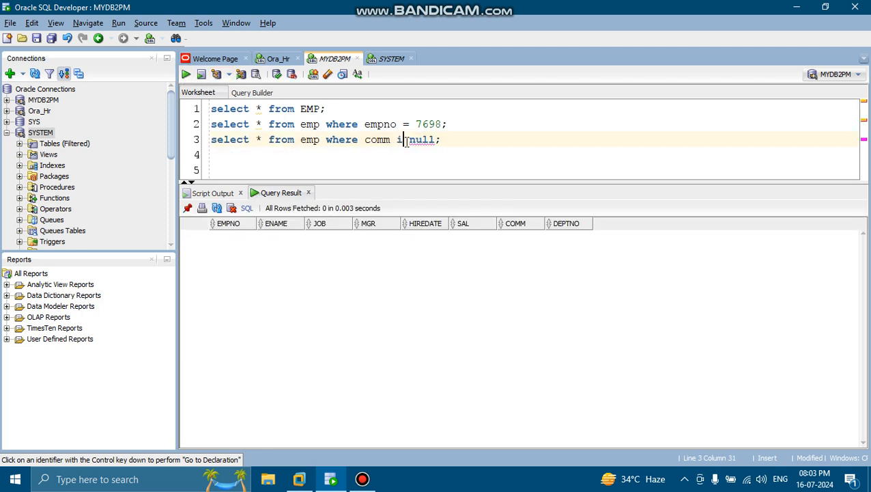
type("s")
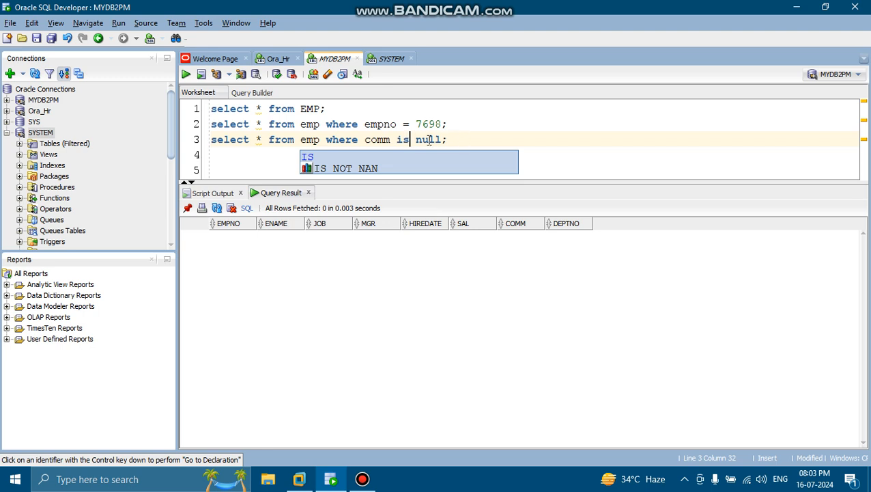
type("not n")
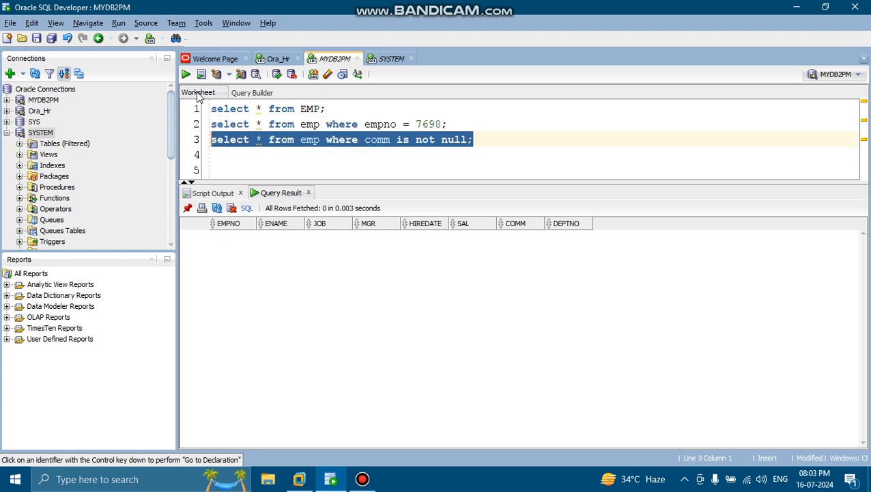
left_click(186, 74)
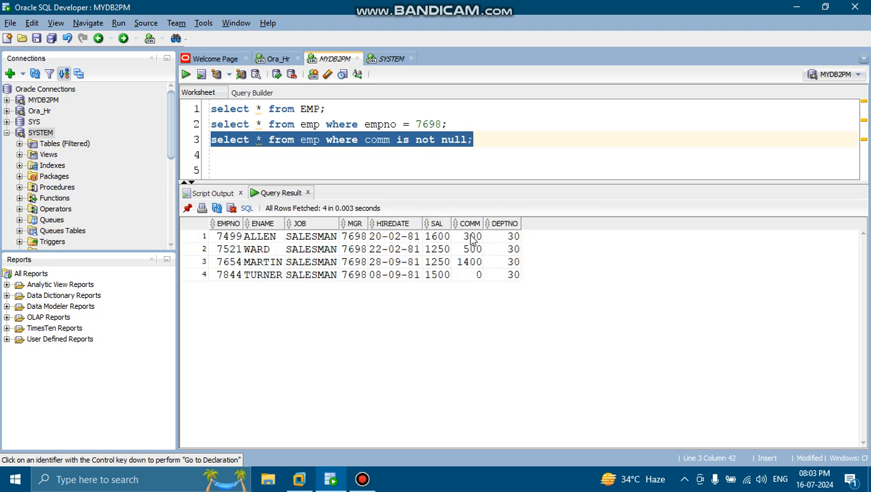
mouse_move(478, 276)
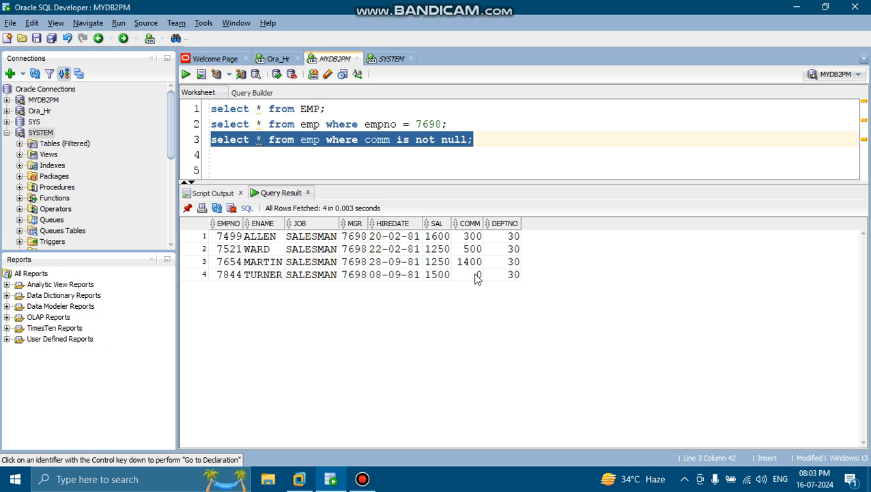
left_click(467, 274)
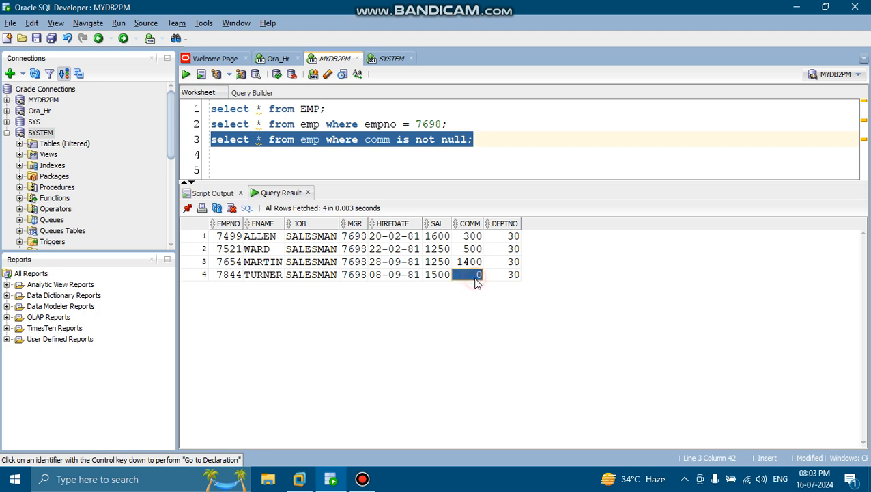
mouse_move(459, 207)
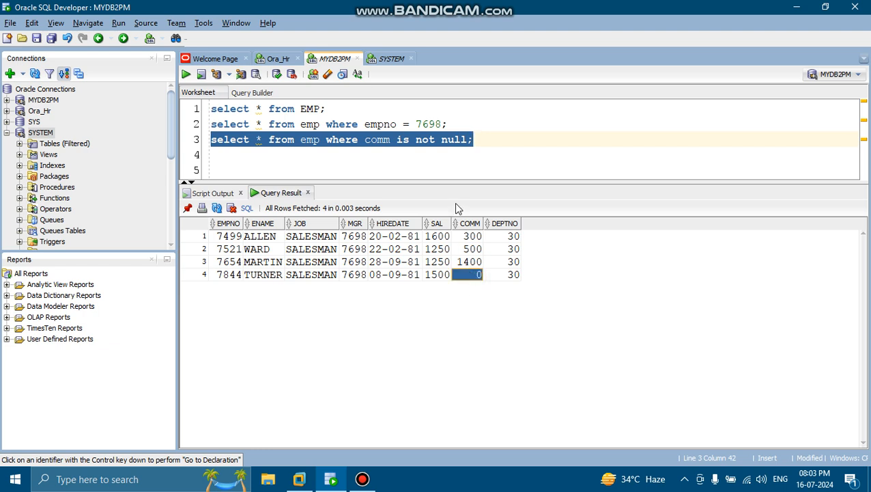
left_click(472, 273)
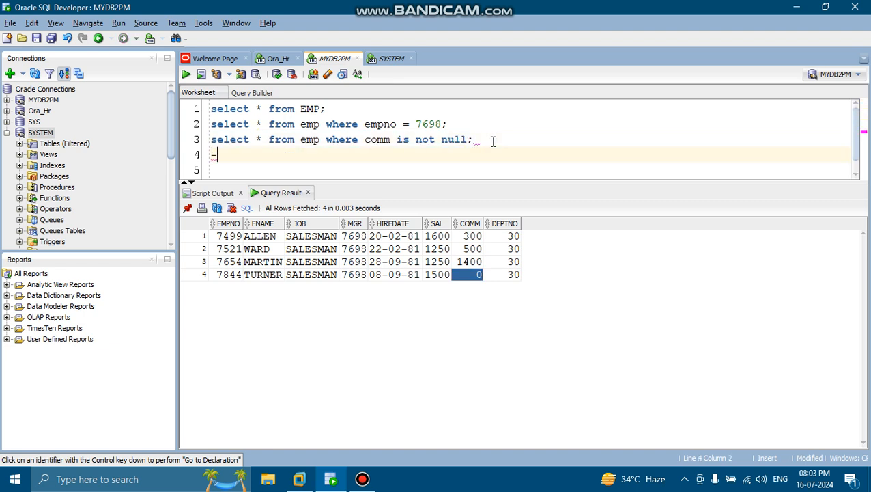
Add a ---- alias--------- comment line below the queries.
type("---- alia")
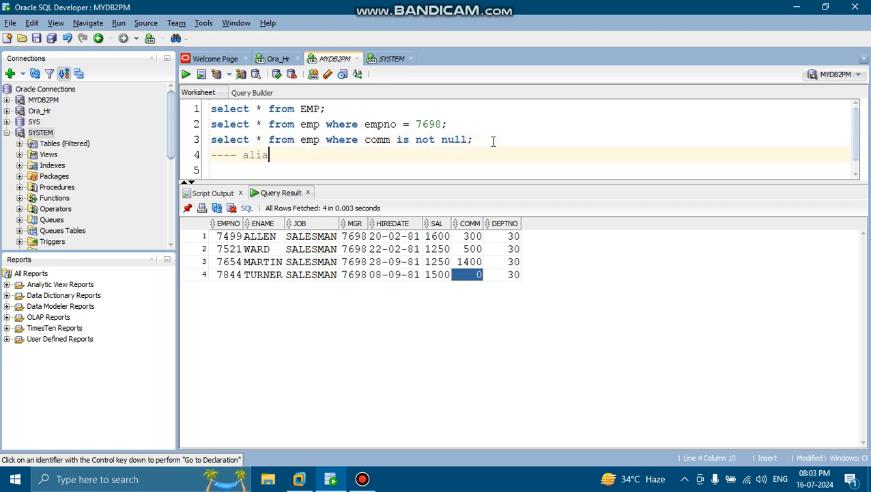
type("---------")
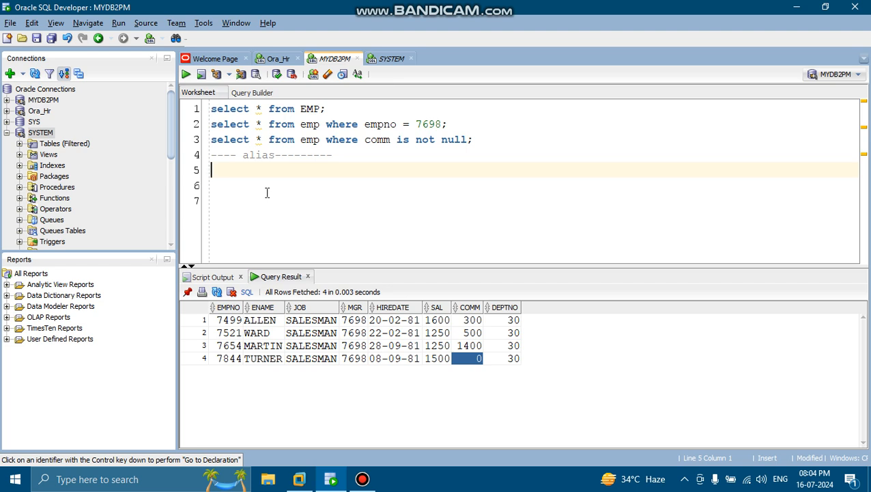
Write select deptno as x, ename as y from emp; and run it, listing 14 X/Y rows.
type("sele")
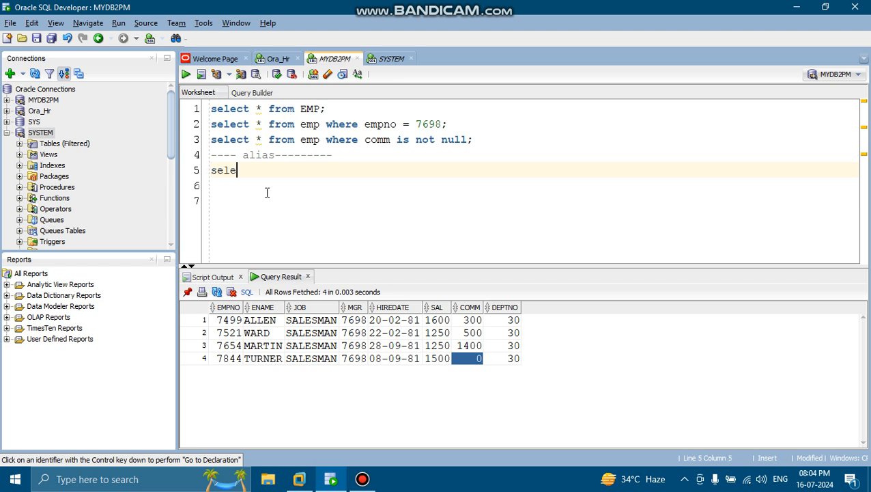
type("ct")
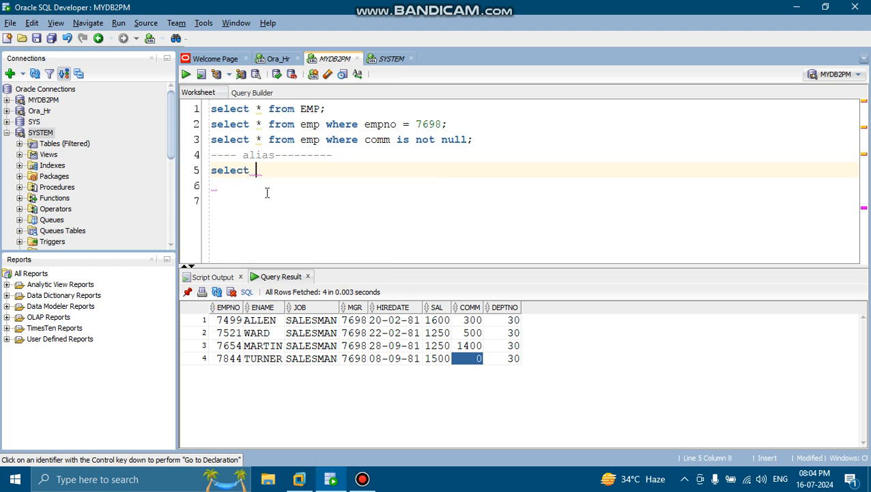
type("dept")
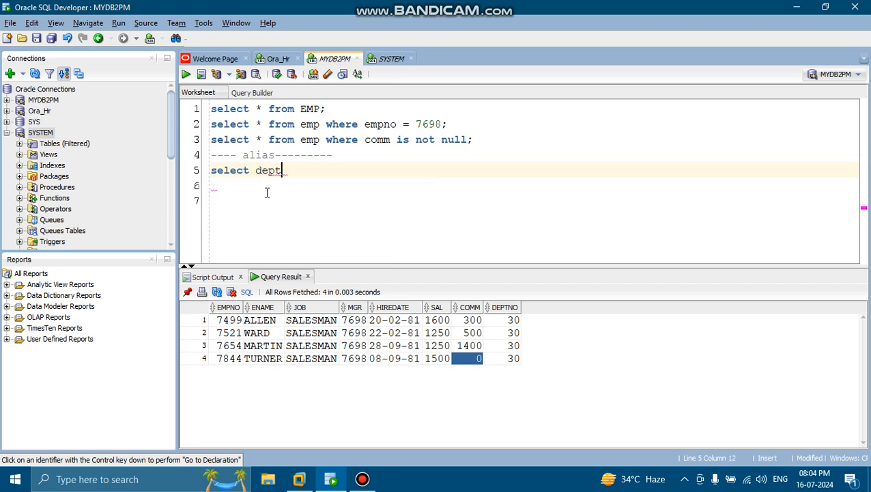
type("dept")
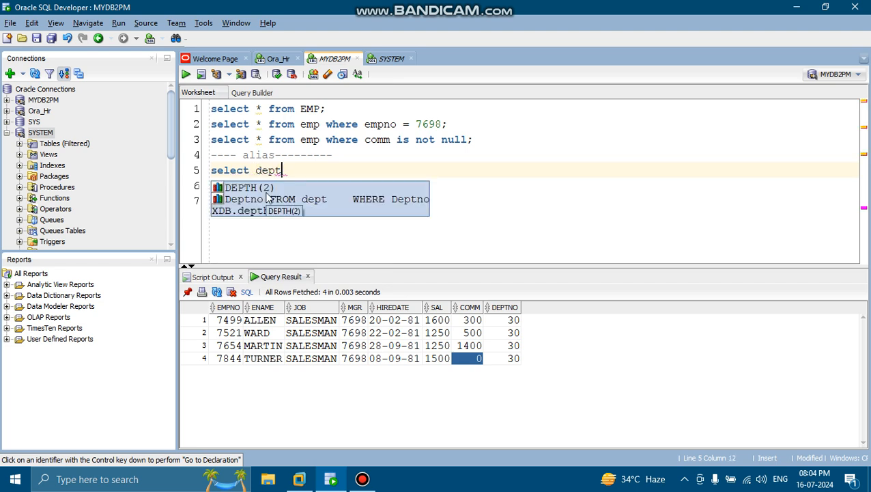
type("no as x")
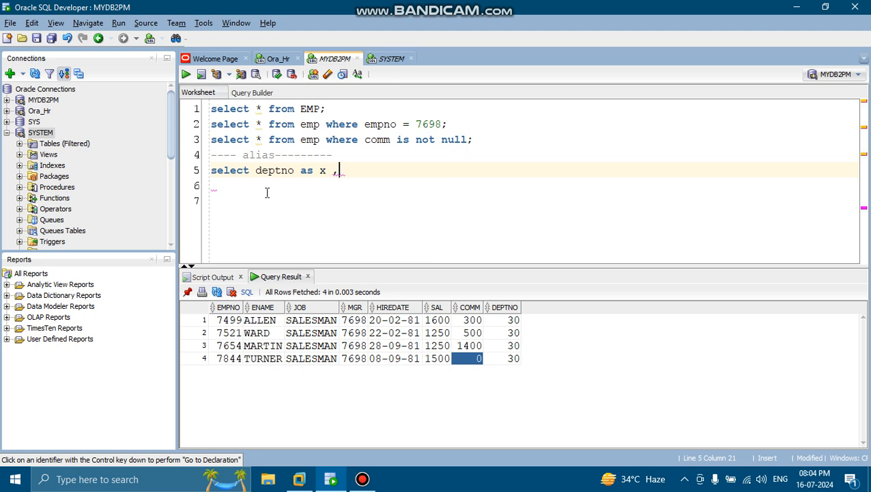
type(",ename as")
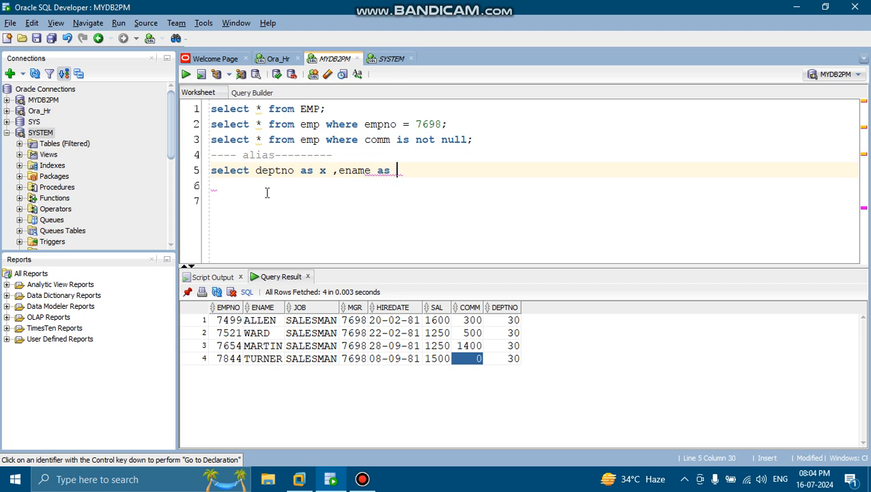
type("y")
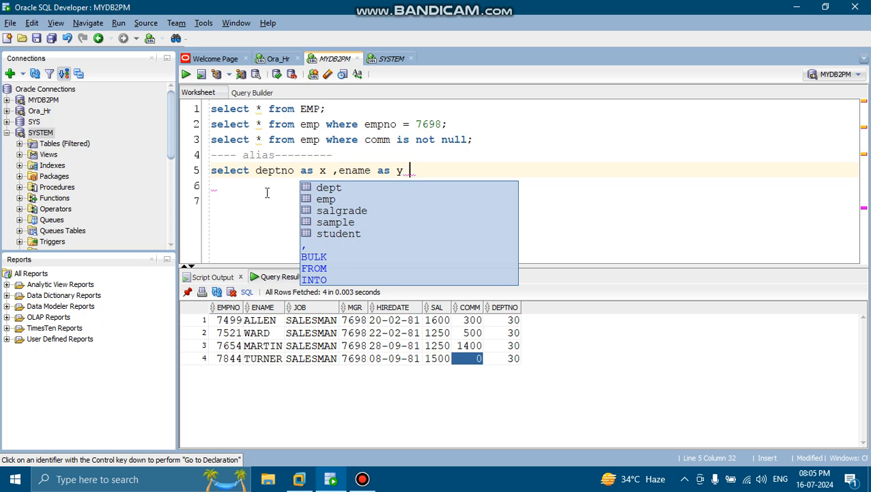
key("Escape")
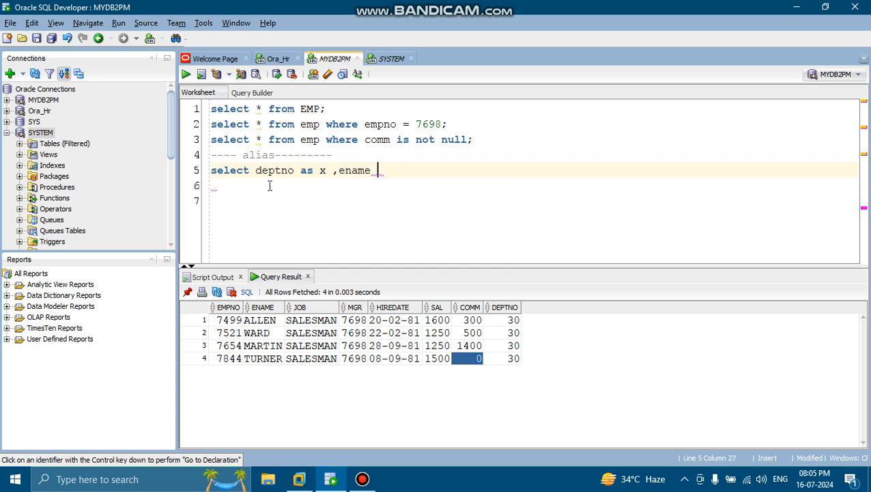
mouse_move(405, 173)
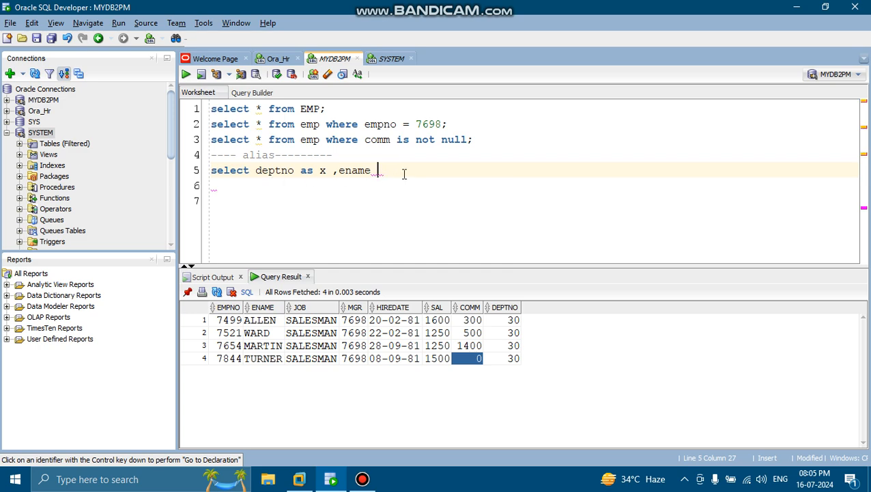
type("as")
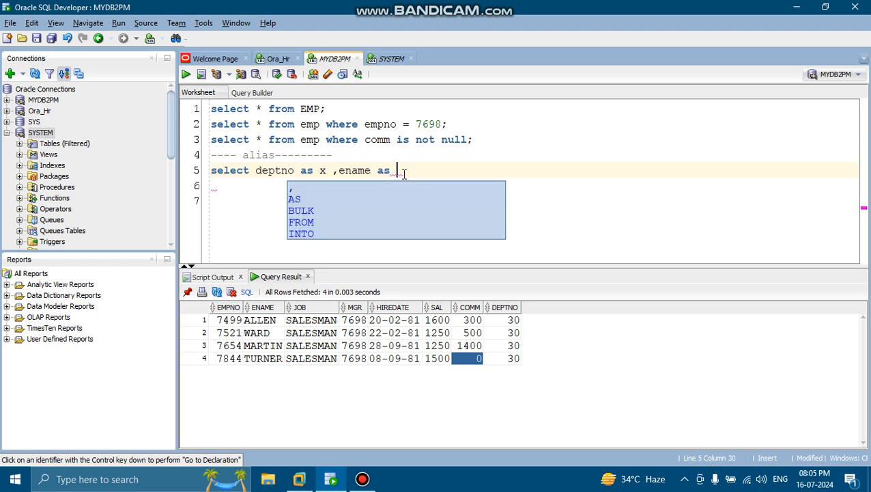
type("y")
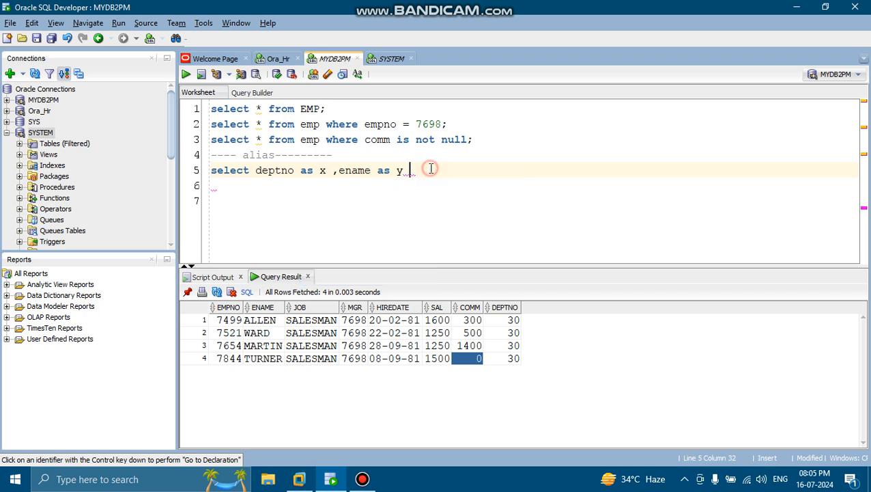
type("from")
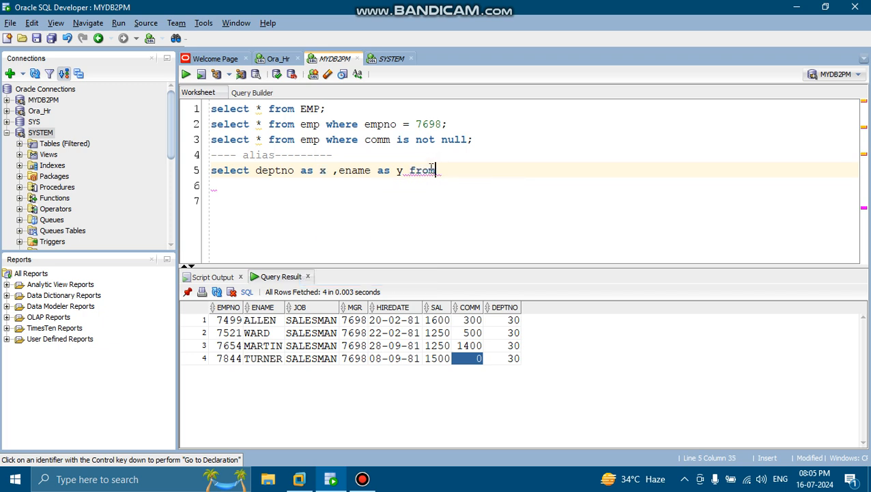
type("emp;")
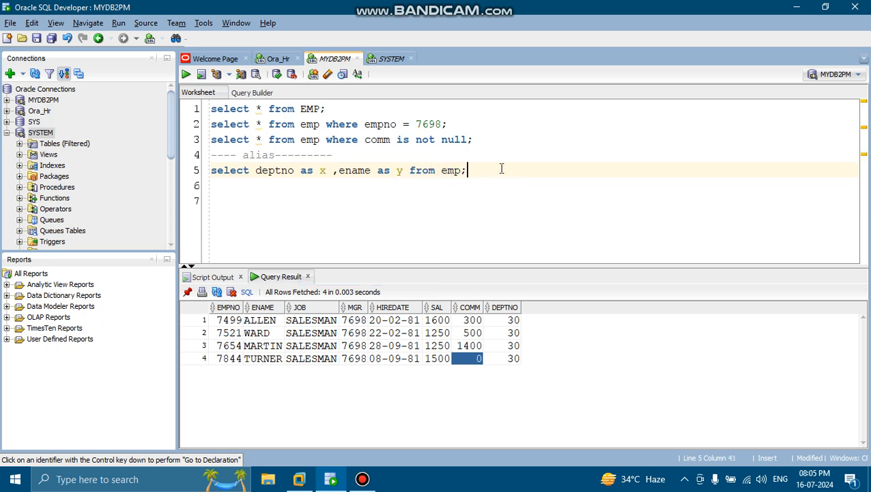
triple_click(338, 170)
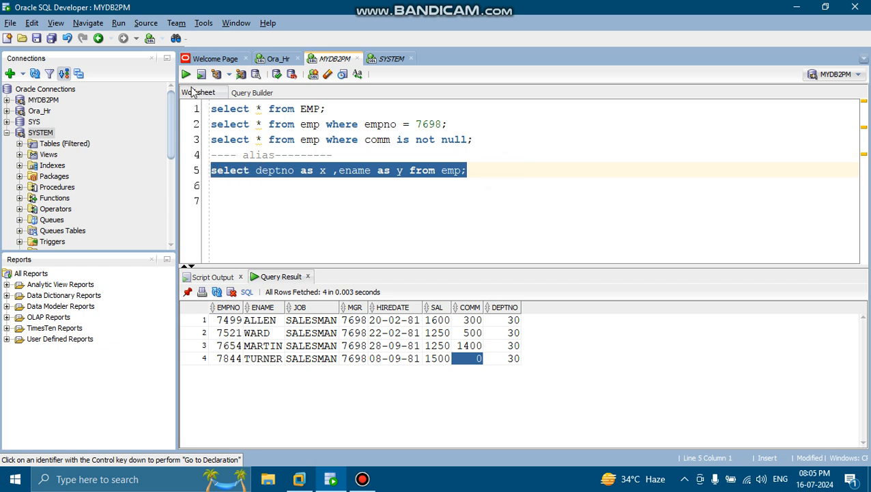
left_click(186, 74)
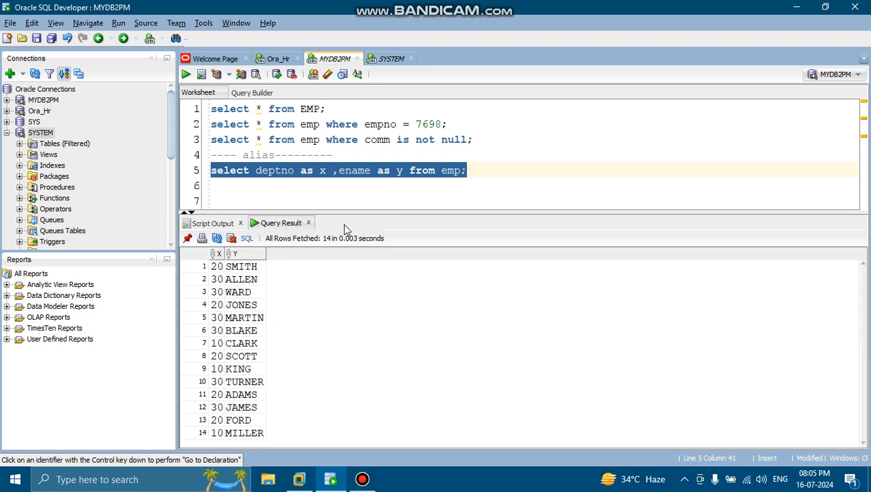
mouse_move(224, 293)
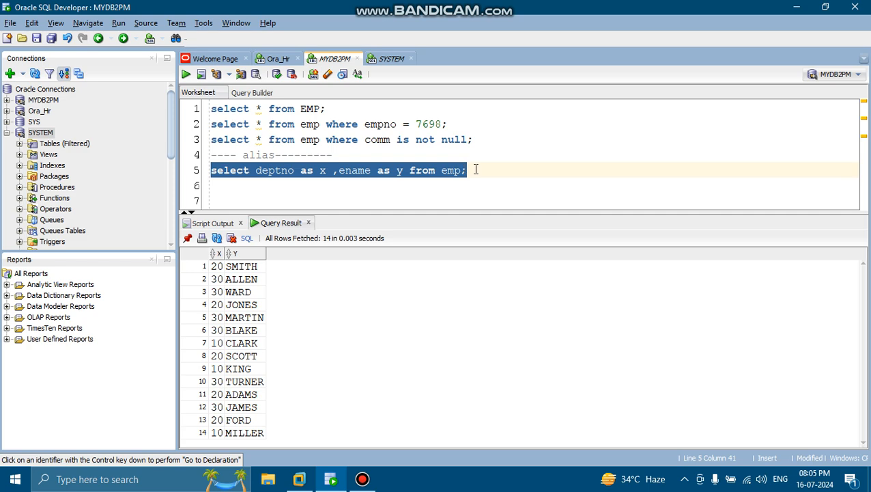
left_click(374, 169)
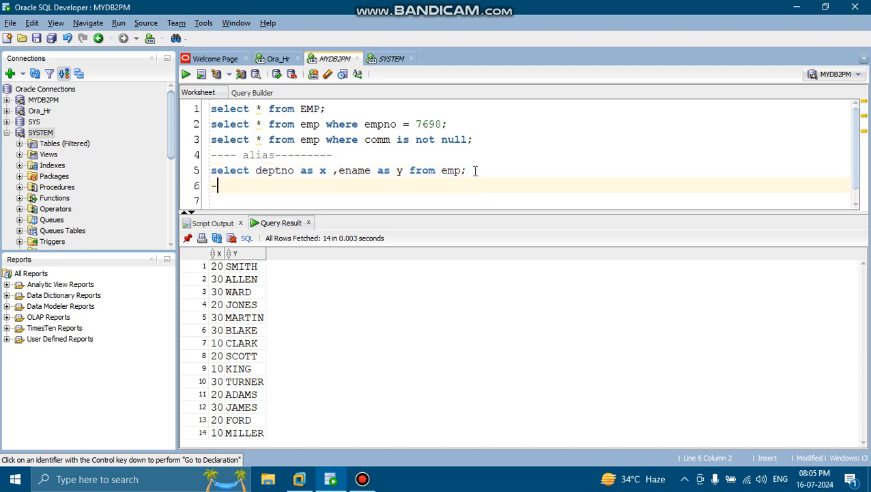
Add a concatination comment line and run a fresh select * from emp; for all 14 rows.
type("----- con")
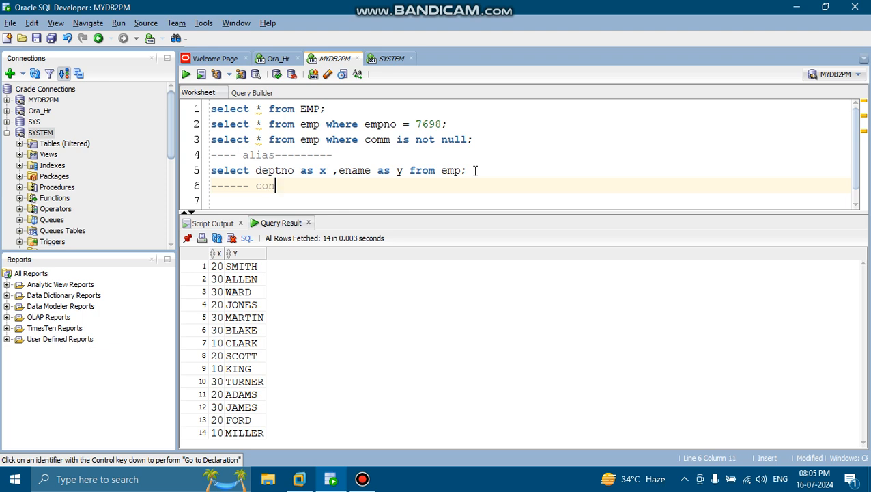
type("catinati")
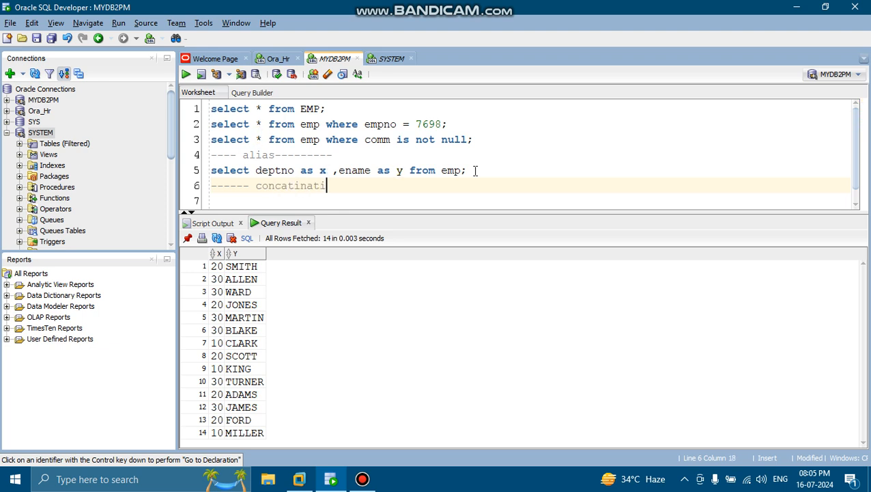
type("on ------------")
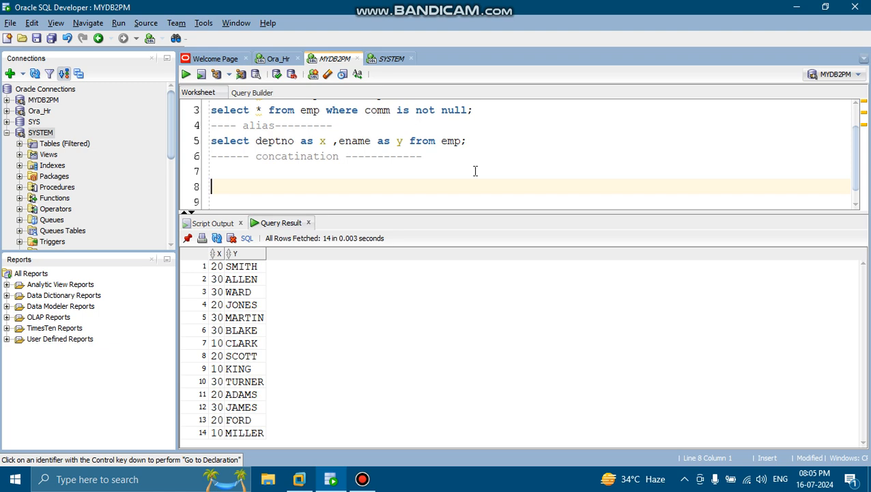
type("select")
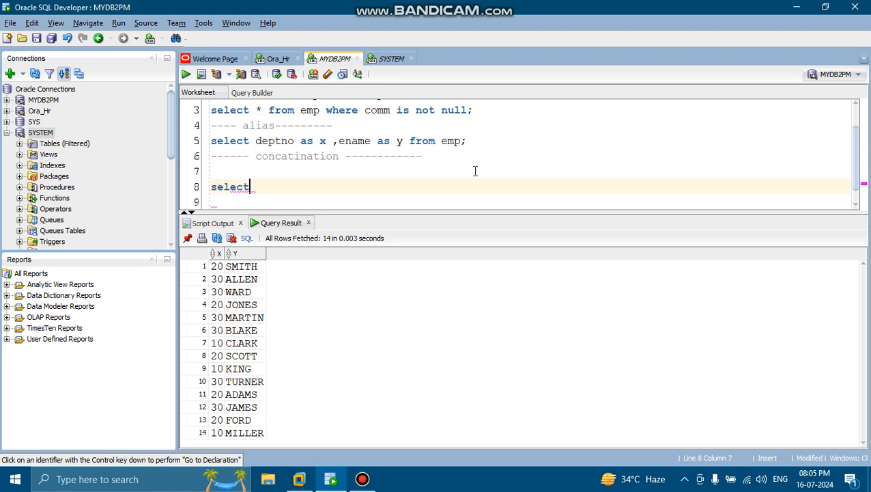
type("* from emp;")
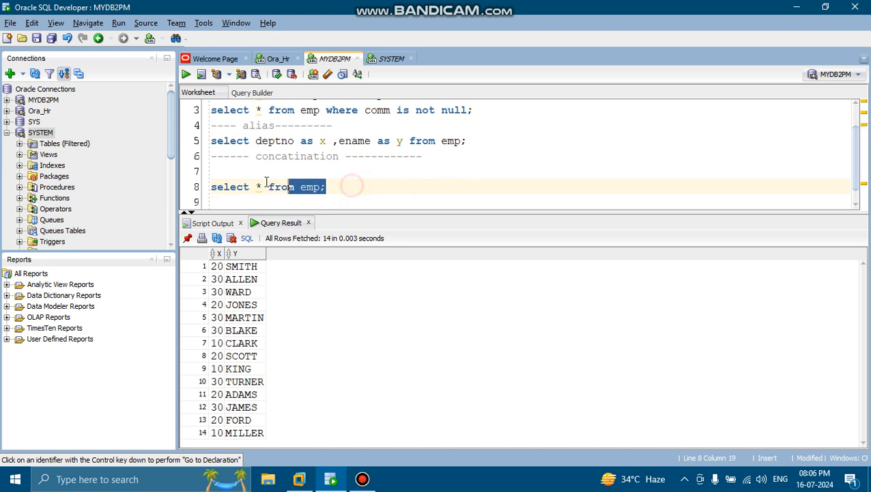
triple_click(266, 185)
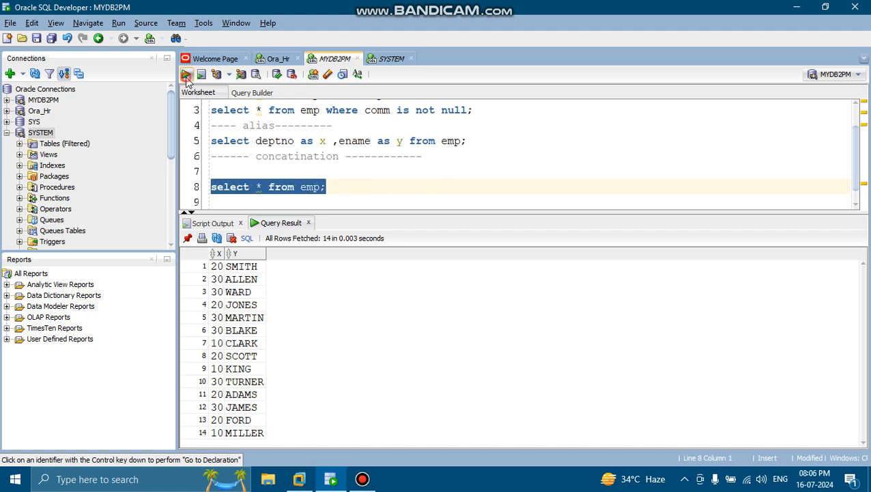
left_click(186, 74)
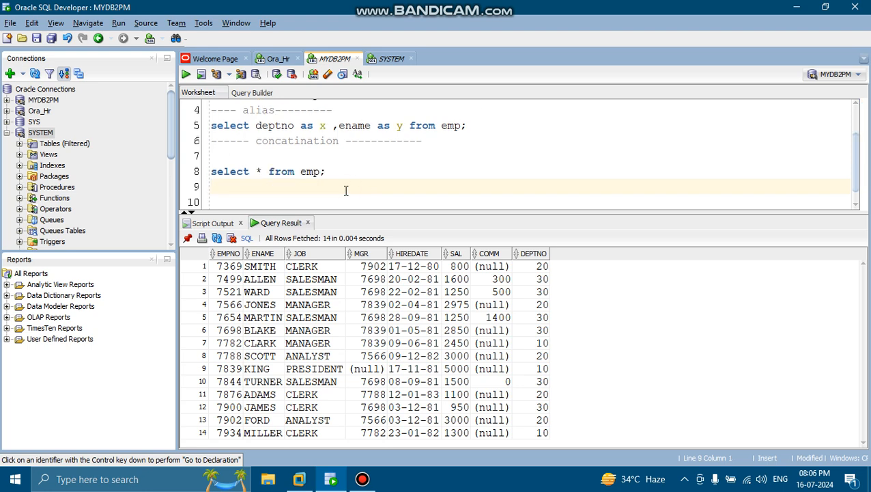
Write select 'The Employee' || ename from emp; and run it, giving The EmployeeSMITH-style rows.
type("s")
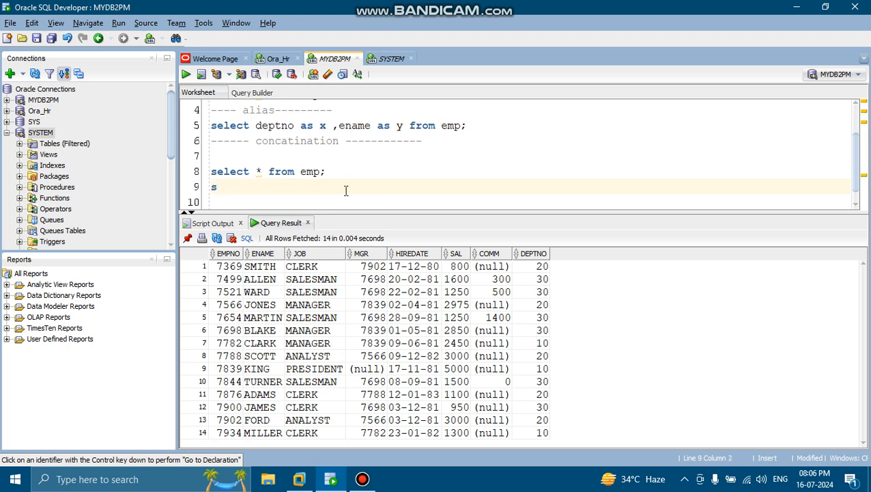
type("elect")
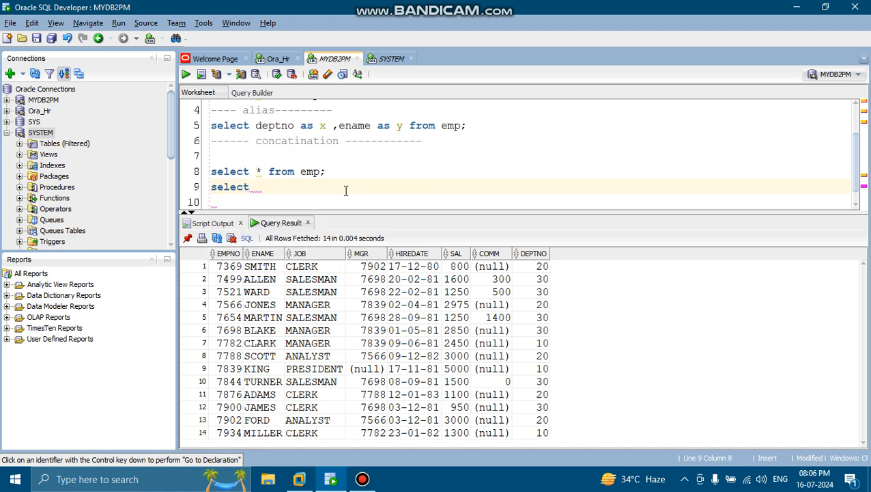
type("'The")
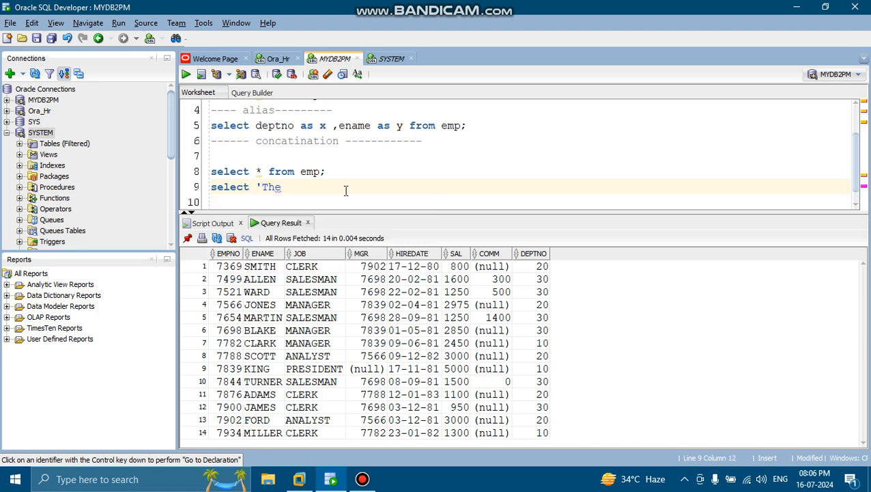
type("Emplo")
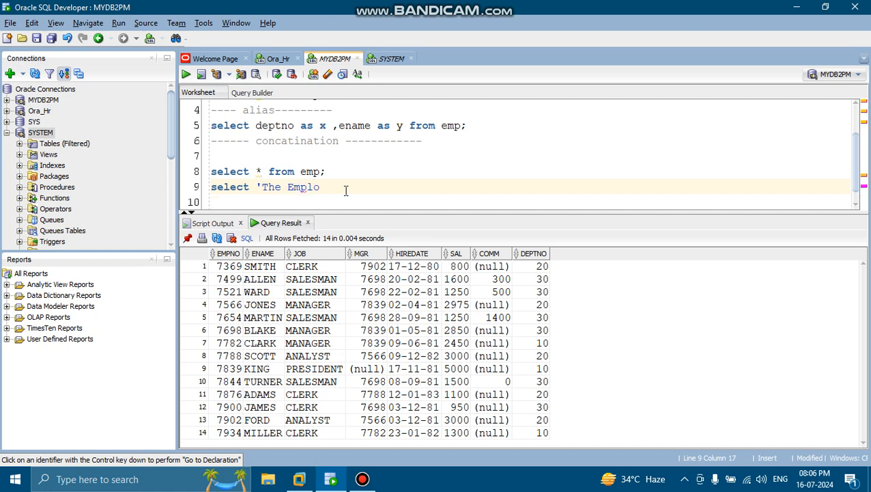
type("yee")
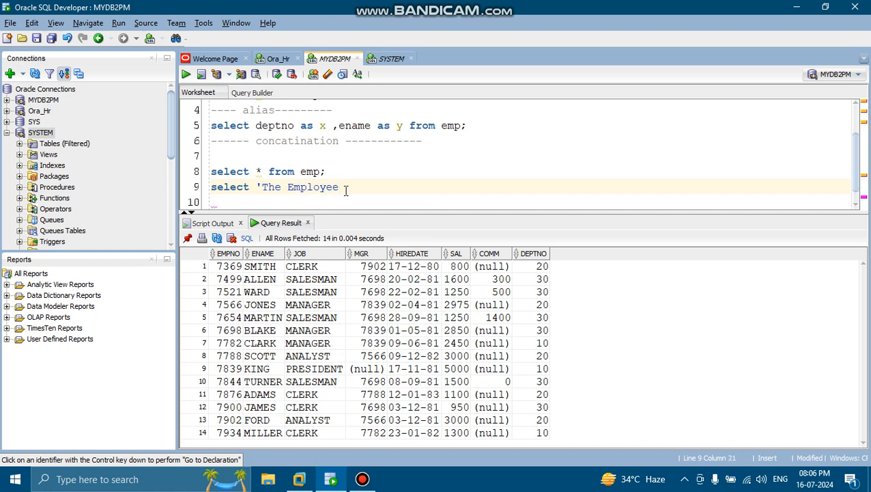
type("'")
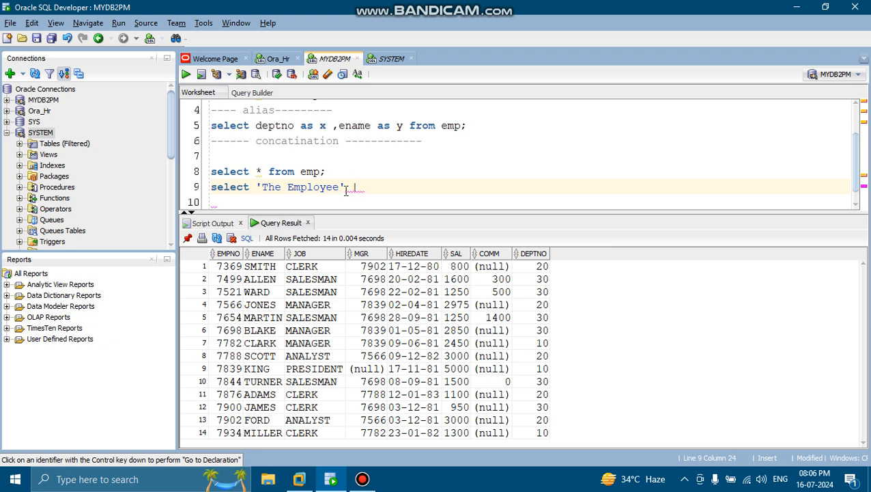
type("|")
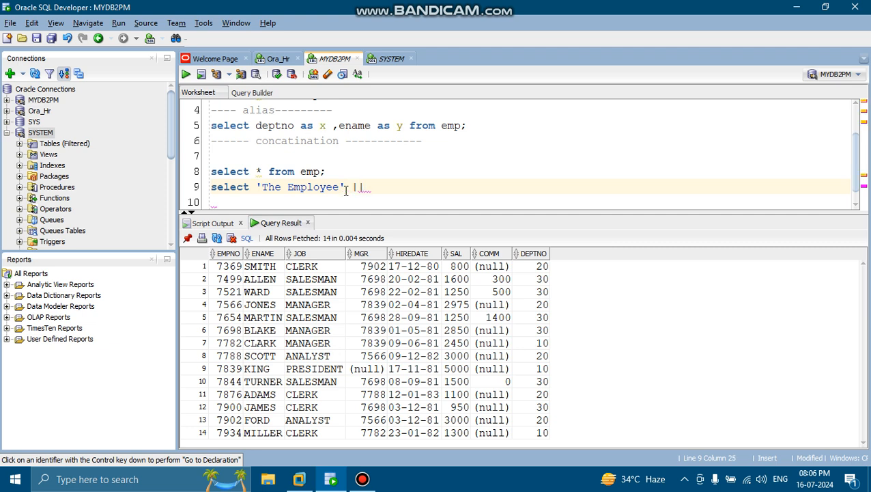
type("ename from emp;")
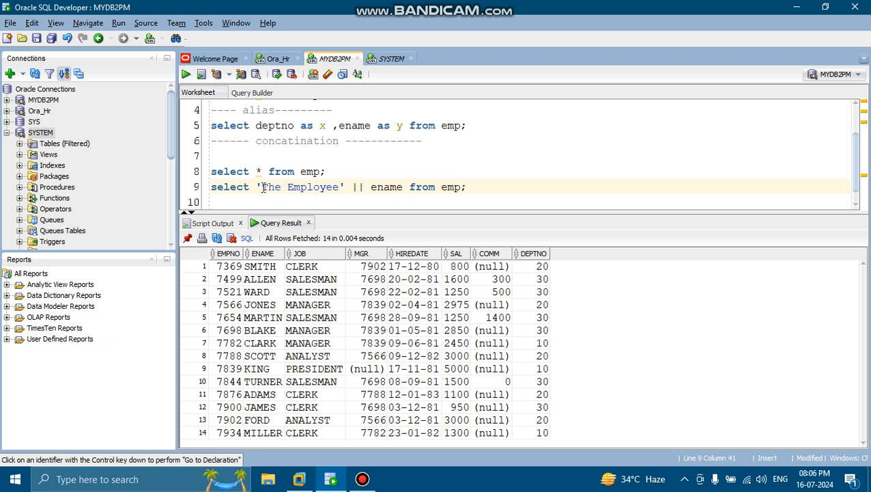
double_click(303, 185)
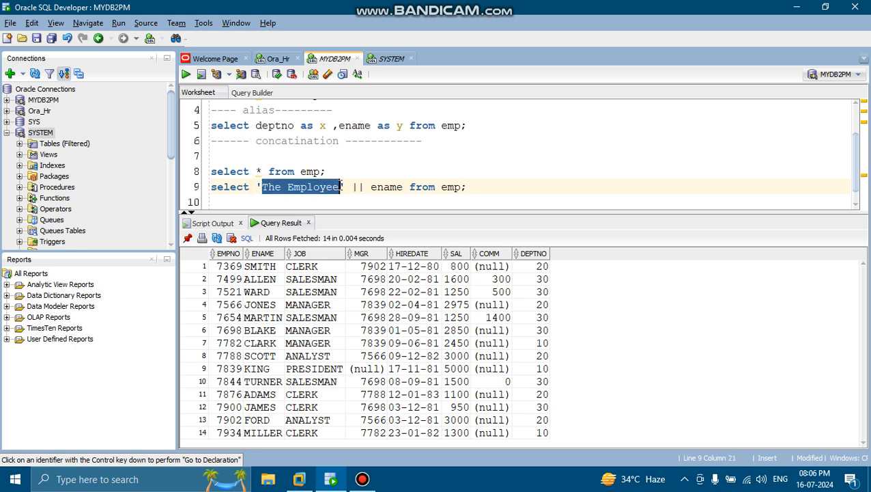
left_click(350, 186)
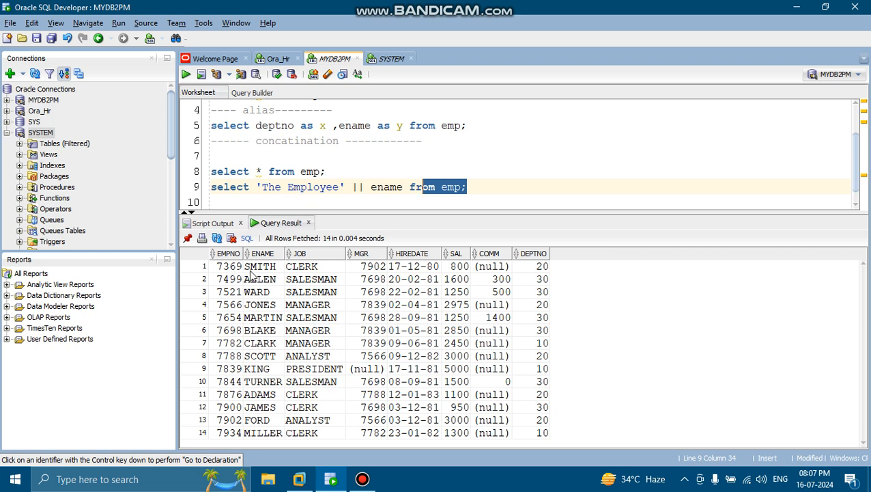
mouse_move(259, 306)
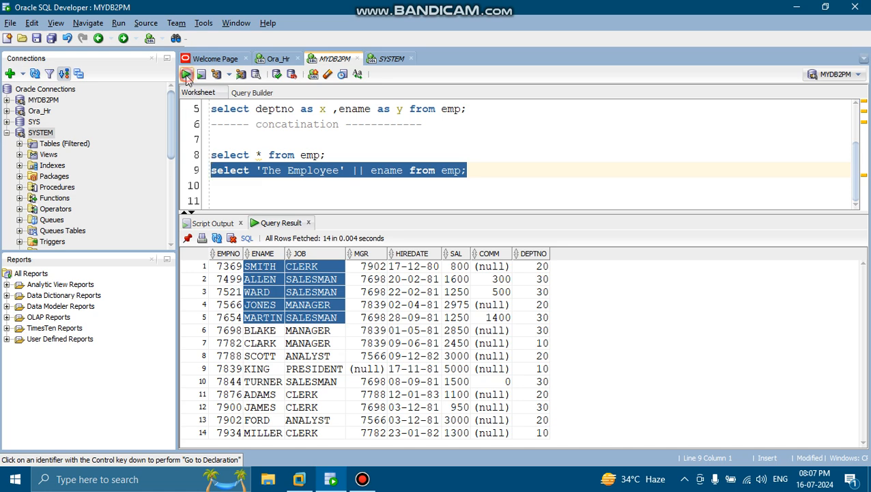
left_click(186, 74)
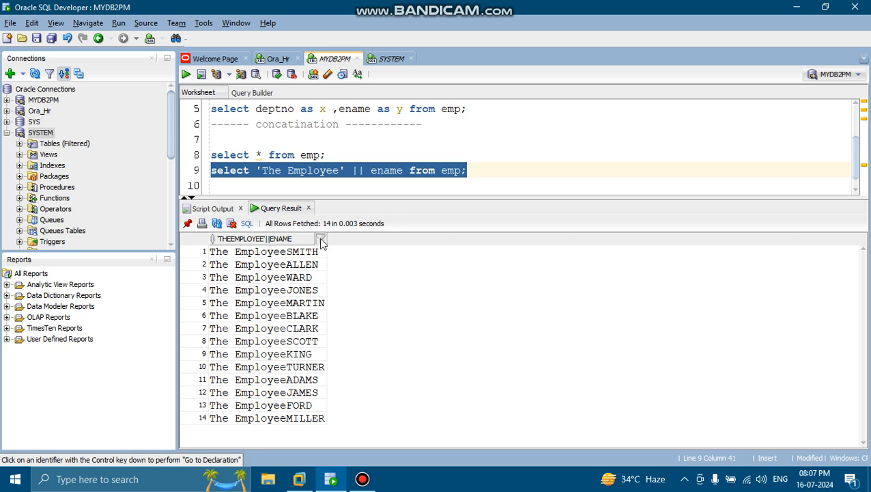
mouse_move(326, 243)
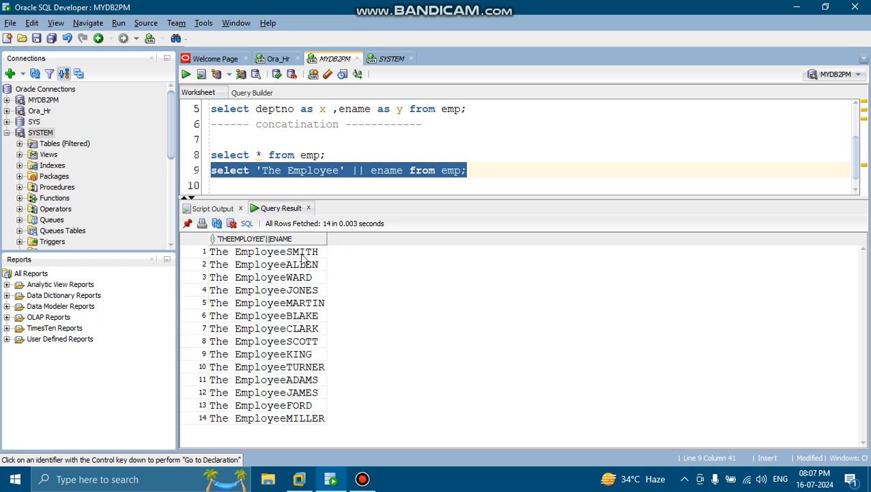
mouse_move(309, 273)
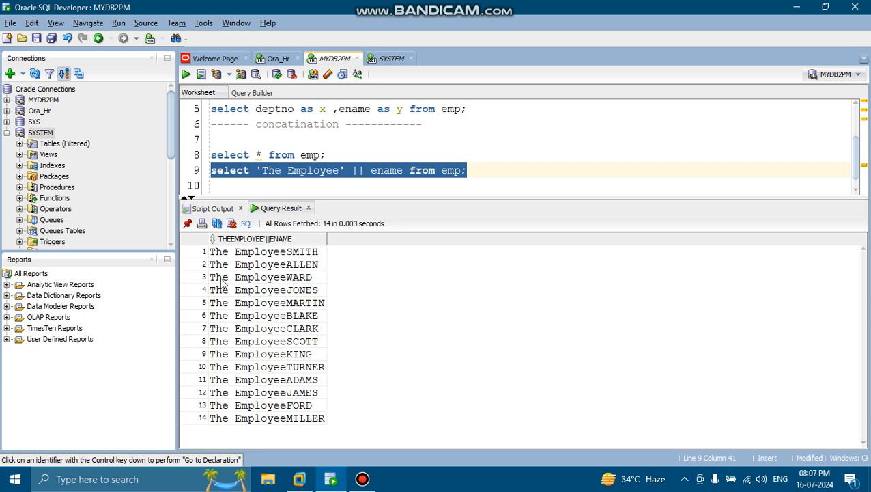
mouse_move(303, 287)
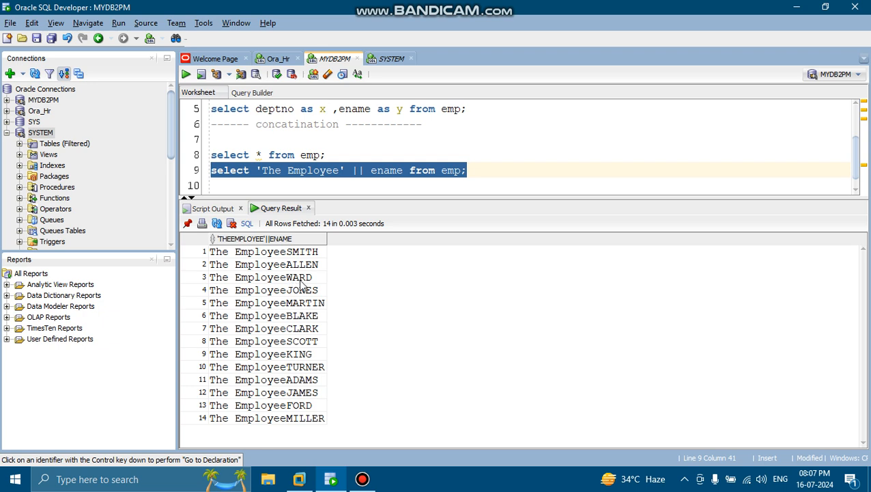
mouse_move(263, 247)
type("' ")
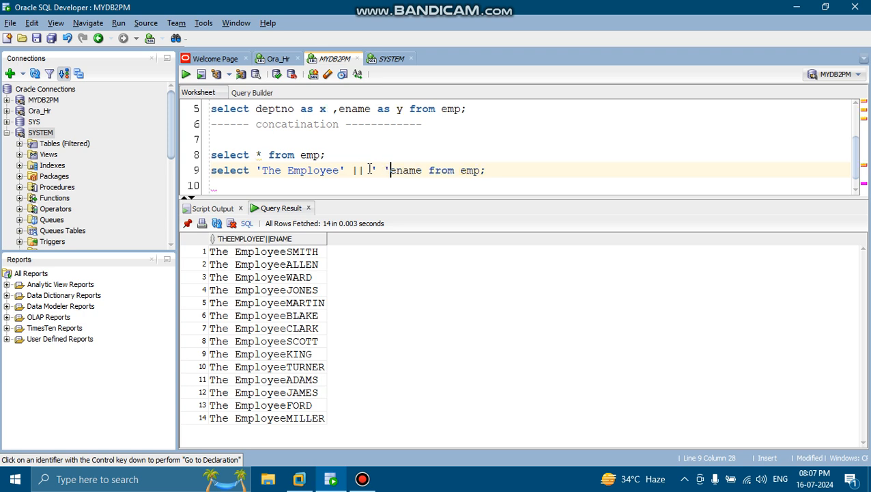
Insert ' ' || into the concatenation and rerun so rows read The Employee SMITH.
type("\\\\")
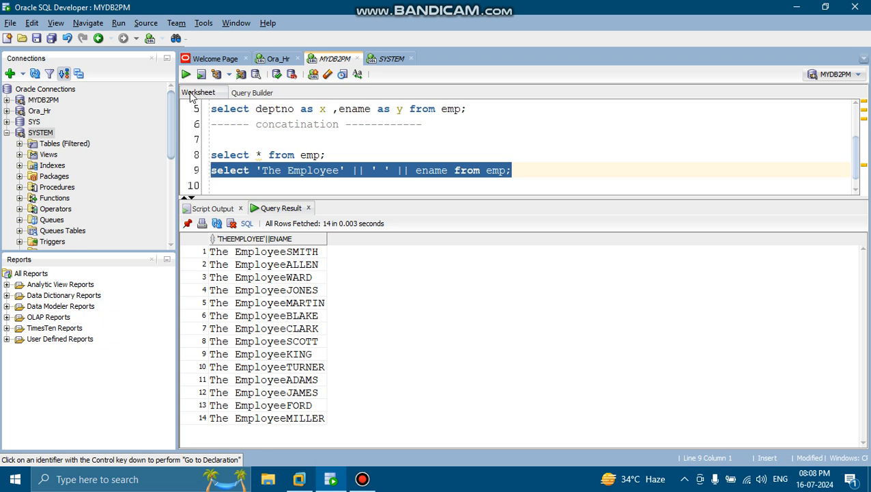
left_click(185, 73)
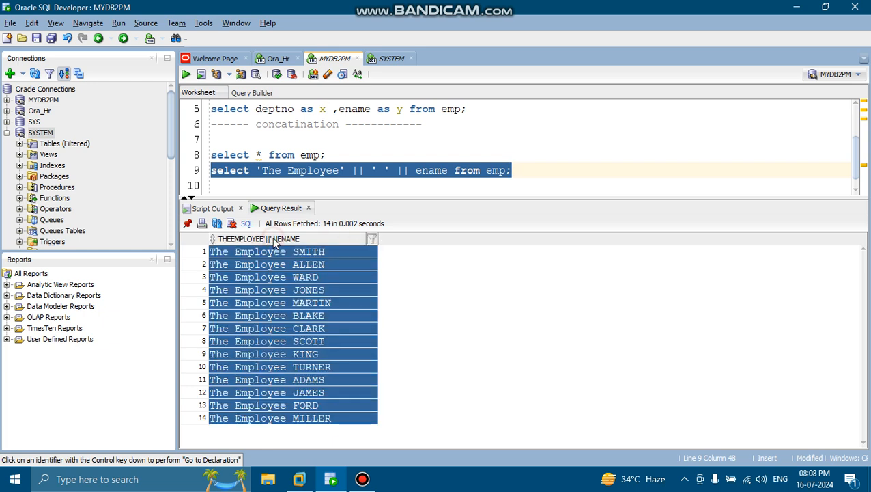
left_click(294, 342)
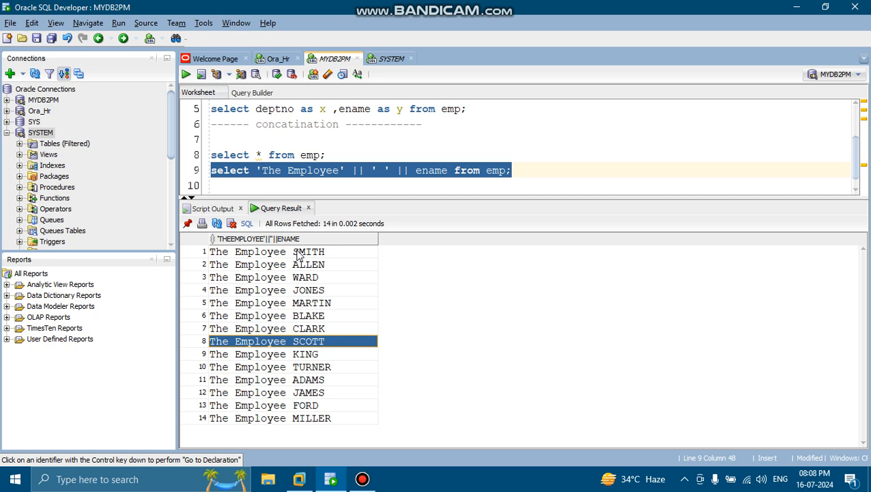
left_click(296, 289)
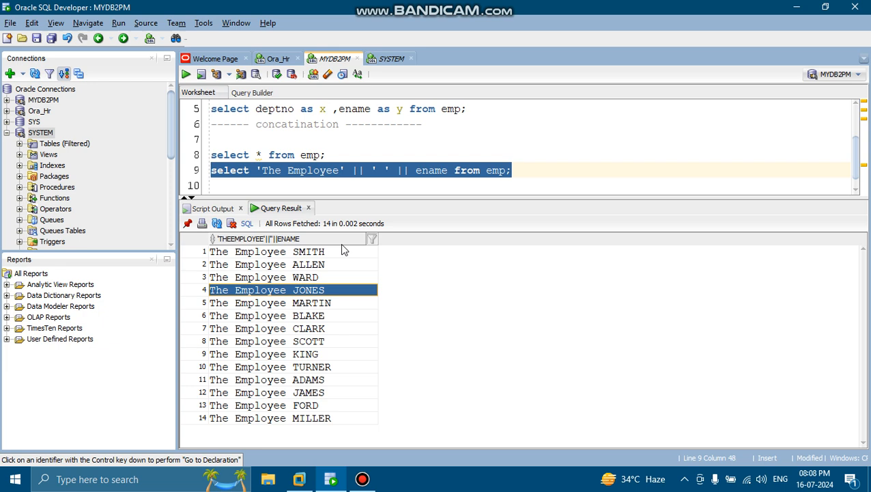
mouse_move(320, 265)
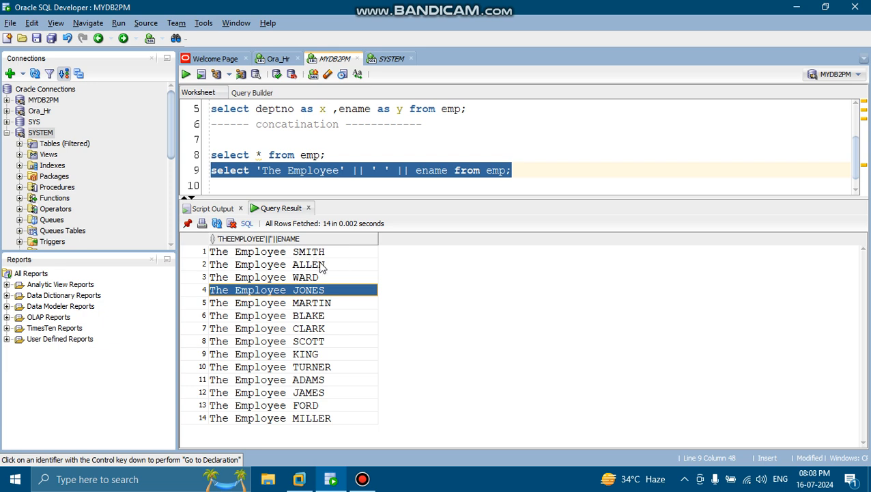
left_click(512, 169)
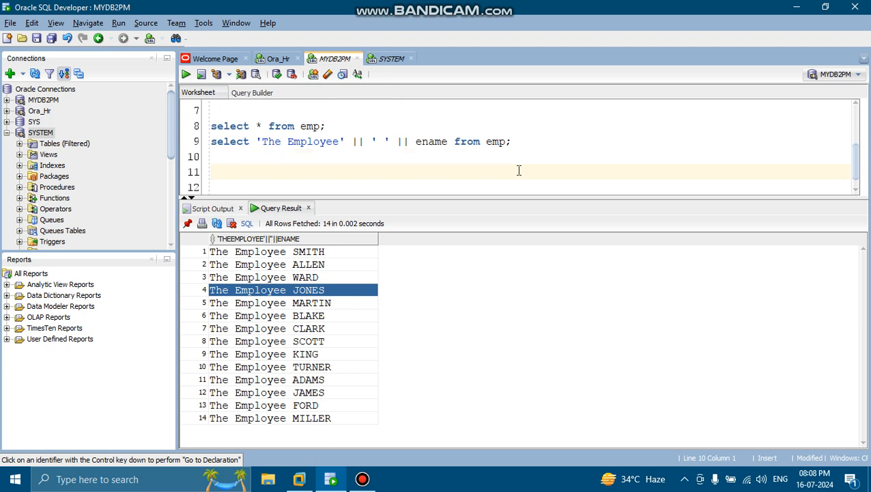
Add a ------distinct/unique---- comment line and begin a new select query below it.
type("------")
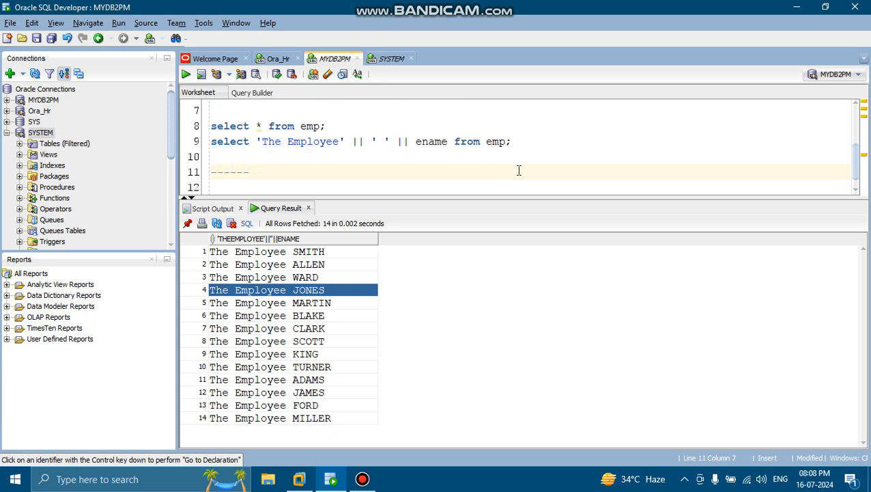
type("disn")
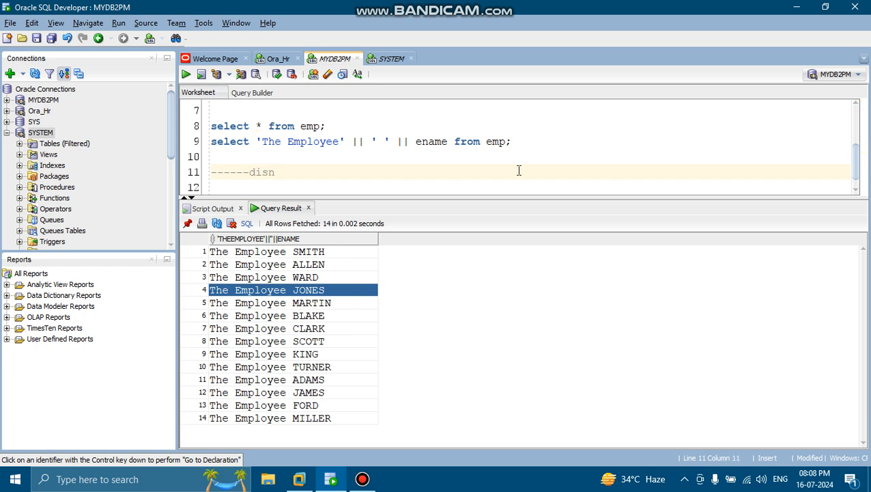
key("Backspace")
type("tinct")
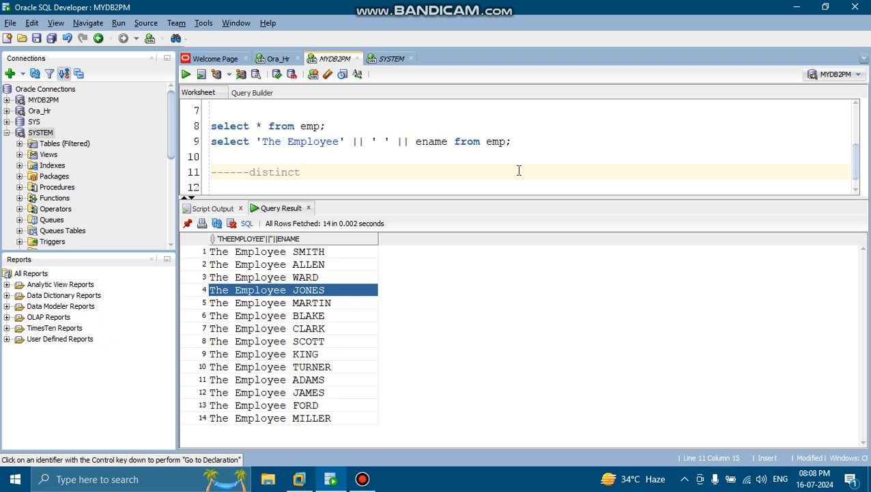
type("/u")
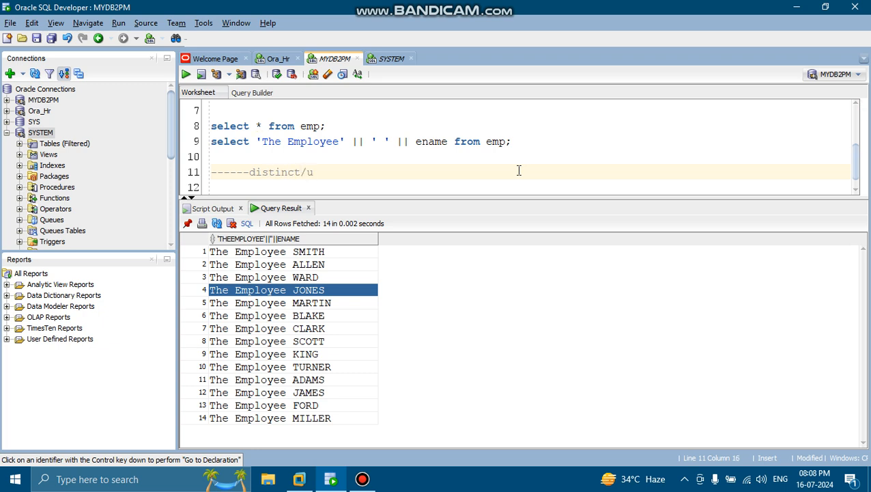
type("nique")
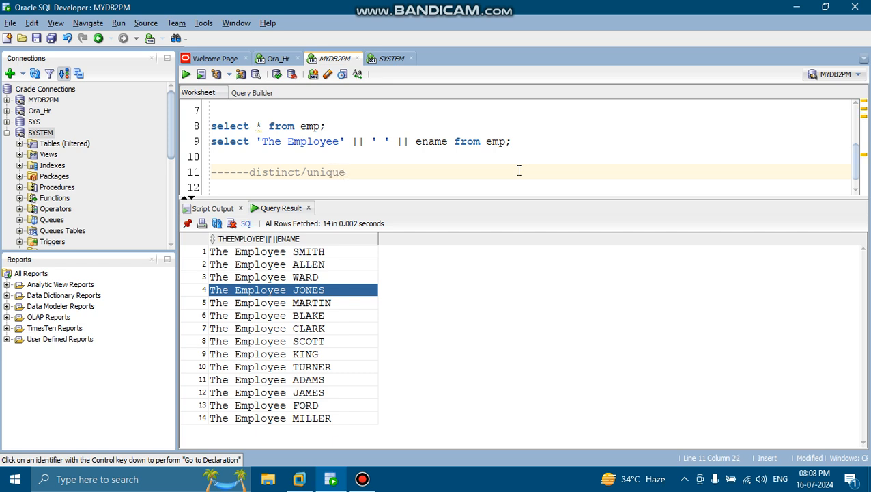
type("---------")
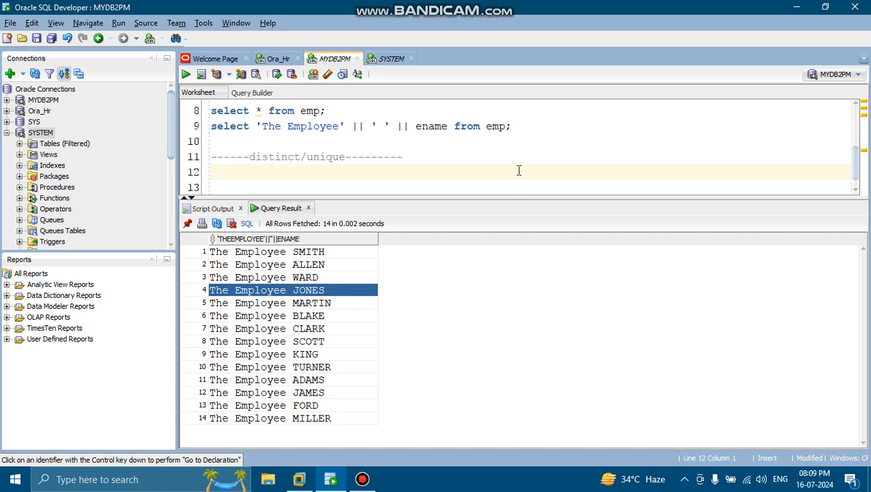
type("select * from emp;")
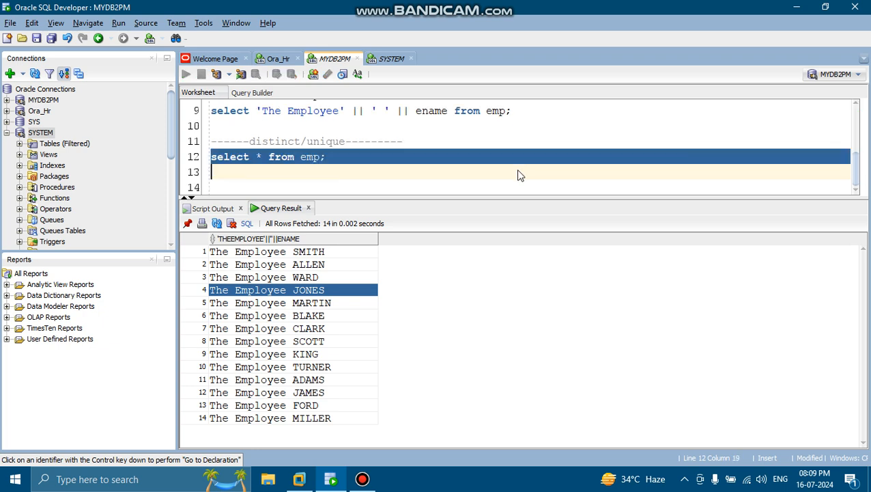
Run the select-all query on EMP, then write select distinct * from emp; on a new line.
left_click(186, 74)
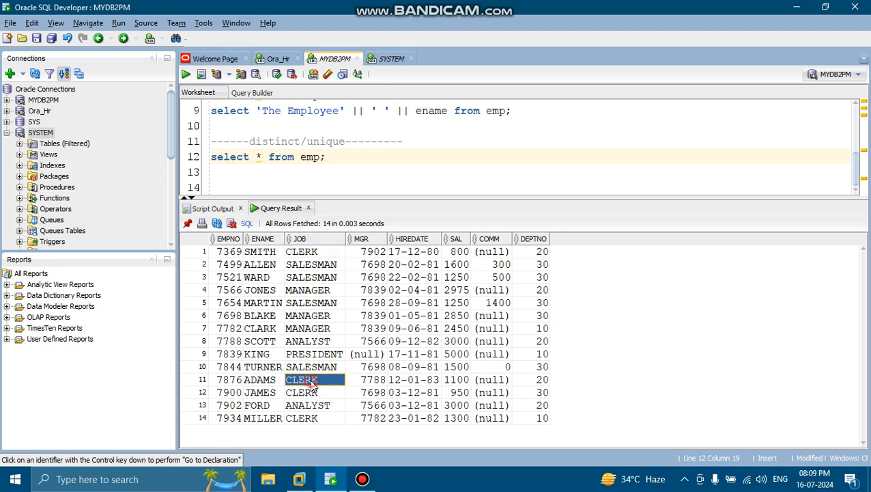
left_click(300, 418)
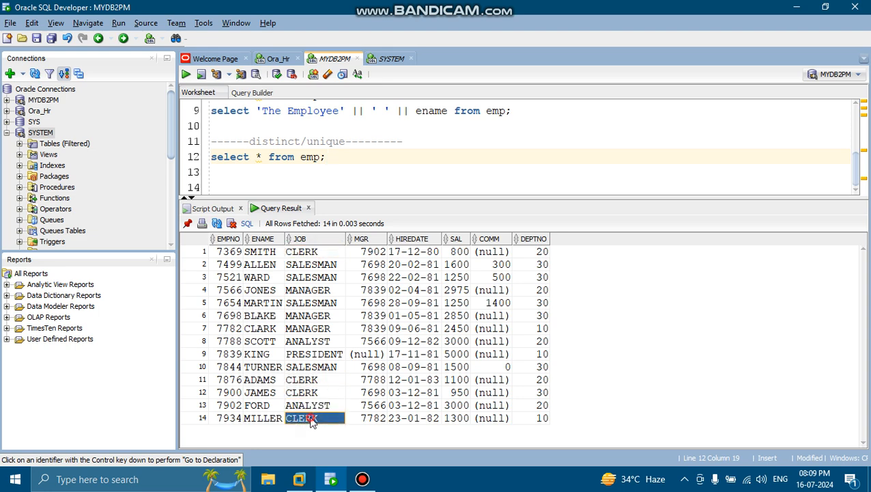
left_click(300, 392)
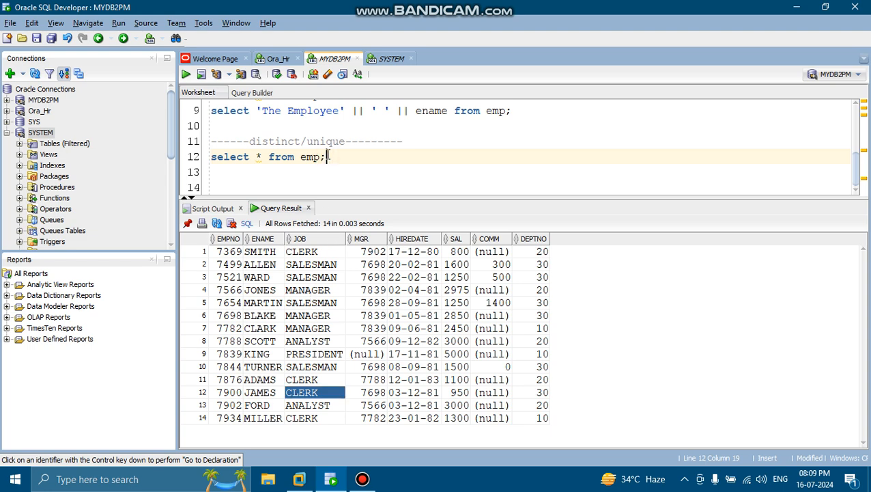
type("select")
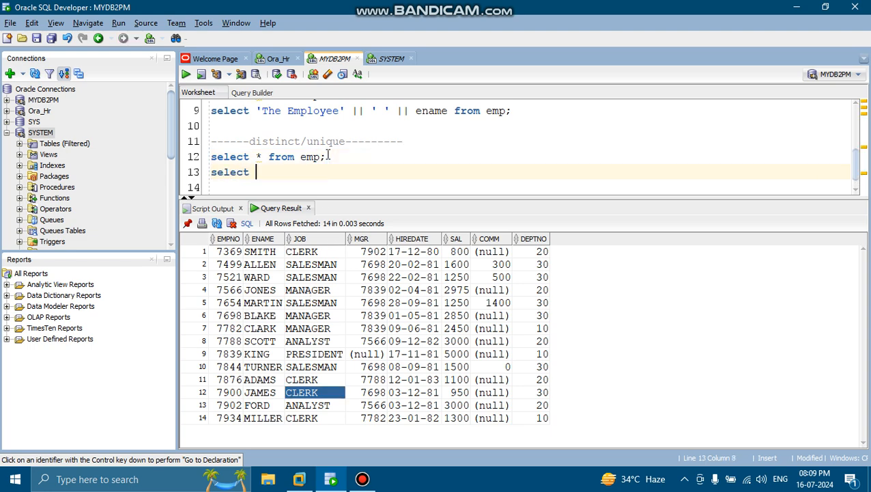
type("distinct")
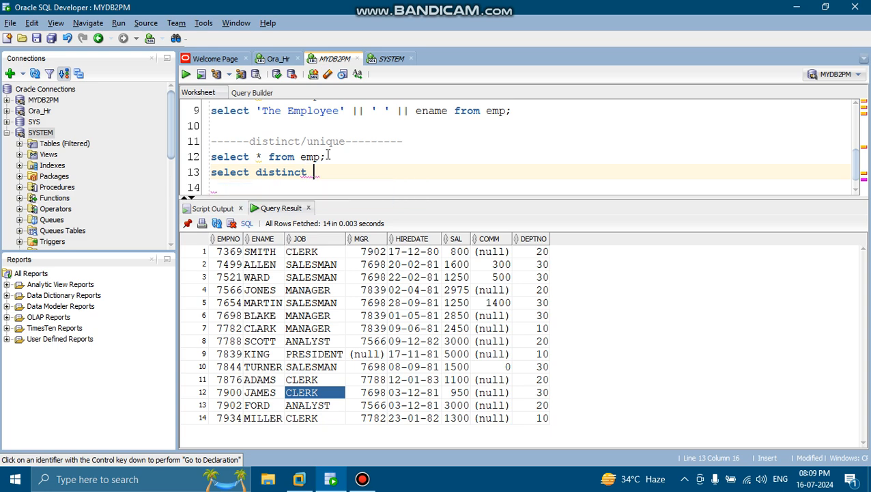
type("job")
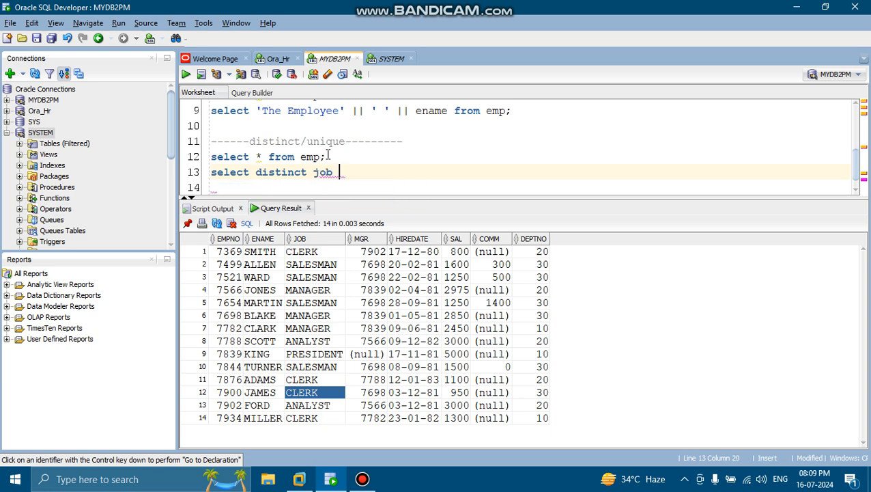
type("from emp")
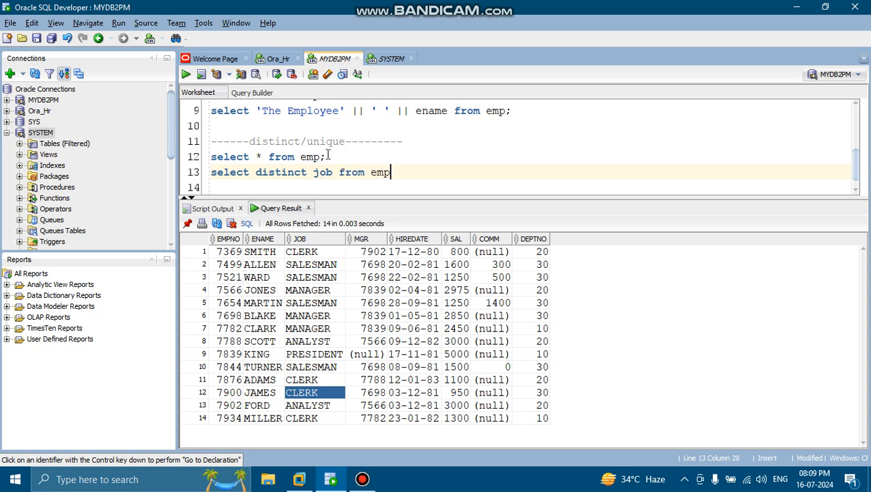
type(";")
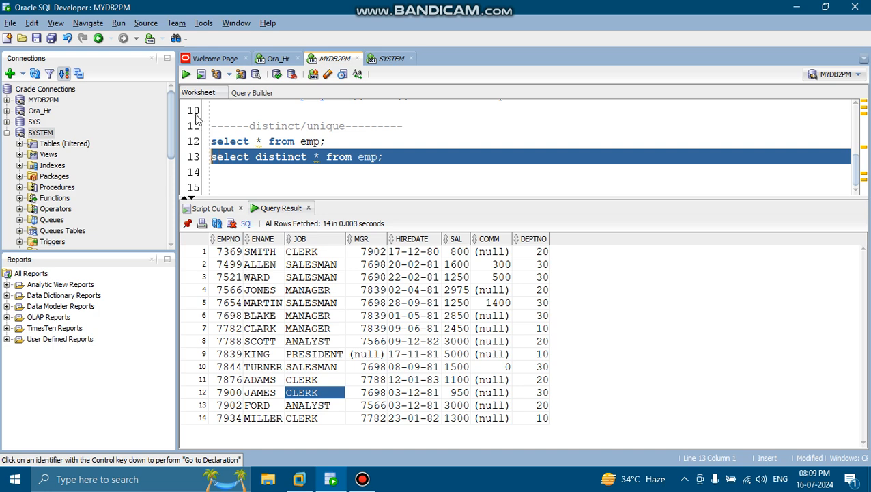
Run the distinct query (14 rows, CLERK repeated for JAMES and ADAMS) and rewrite it as select distinct job from emp;.
left_click(186, 74)
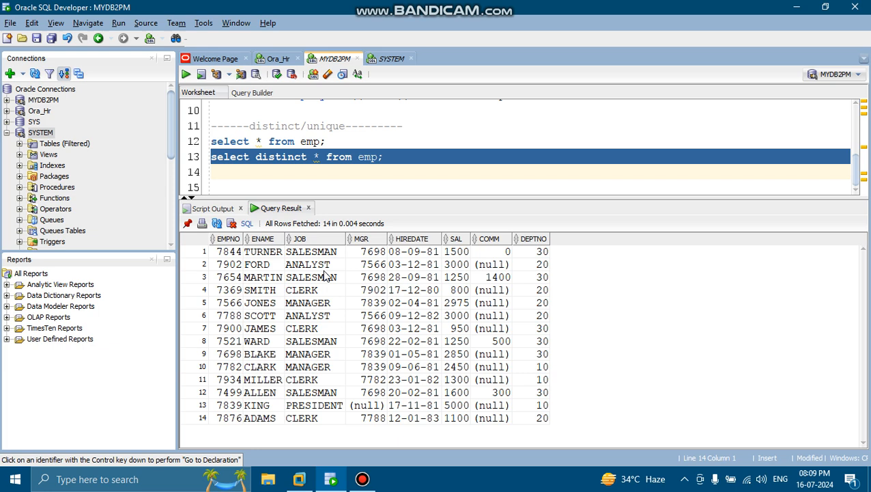
left_click(316, 327)
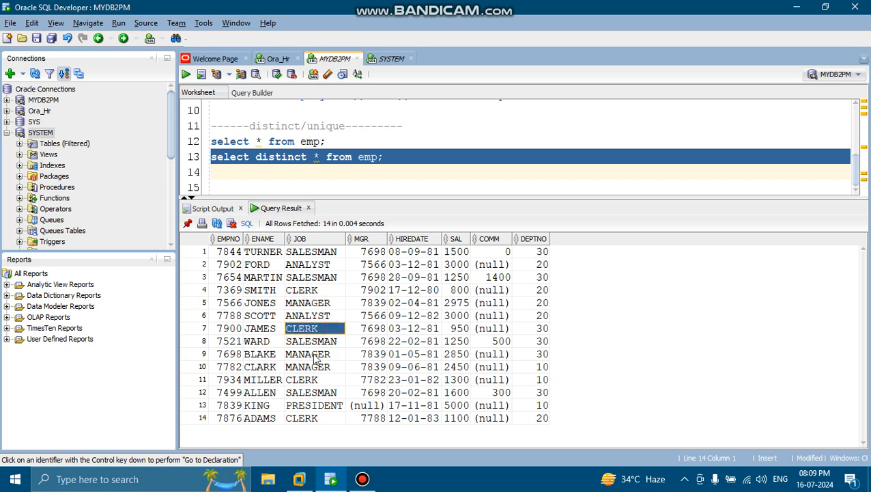
left_click(314, 405)
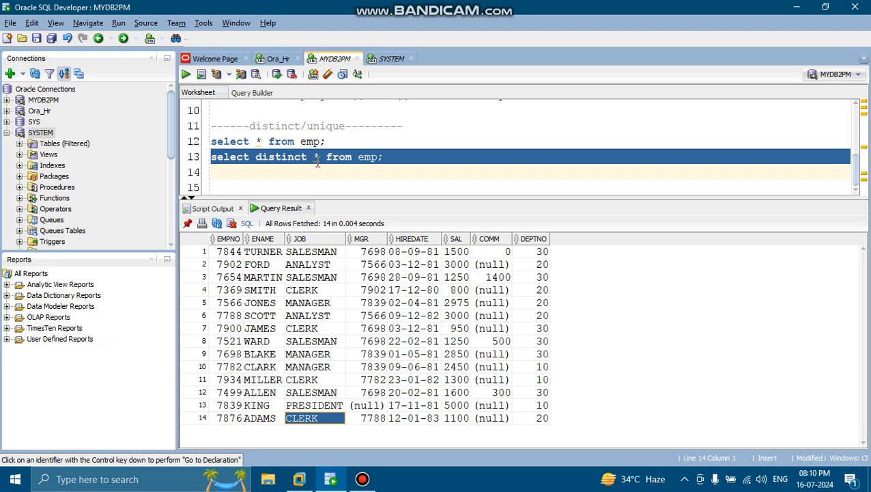
key("BackSpace")
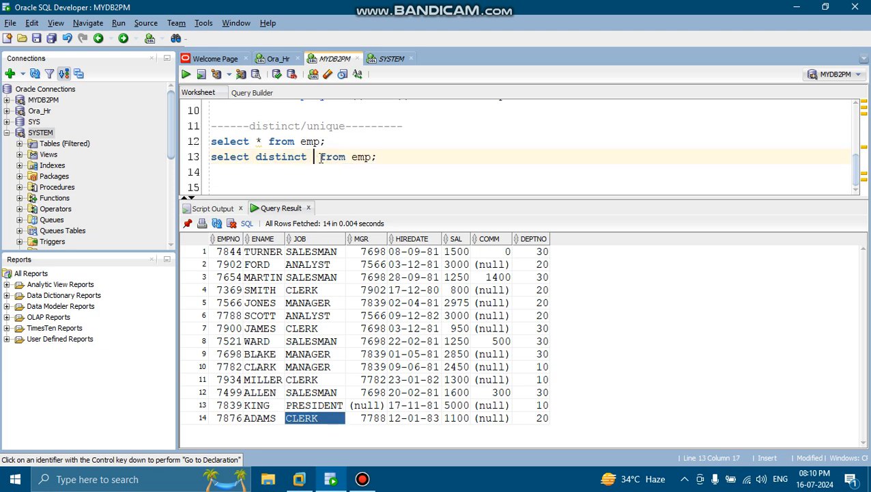
type("job")
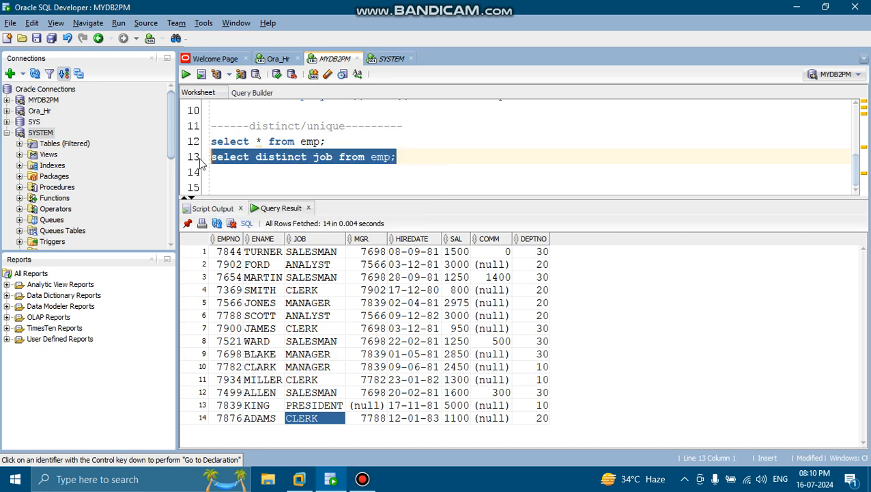
Run the distinct job query, returning five jobs including SALESMAN, PRESIDENT and ANALYST.
left_click(185, 74)
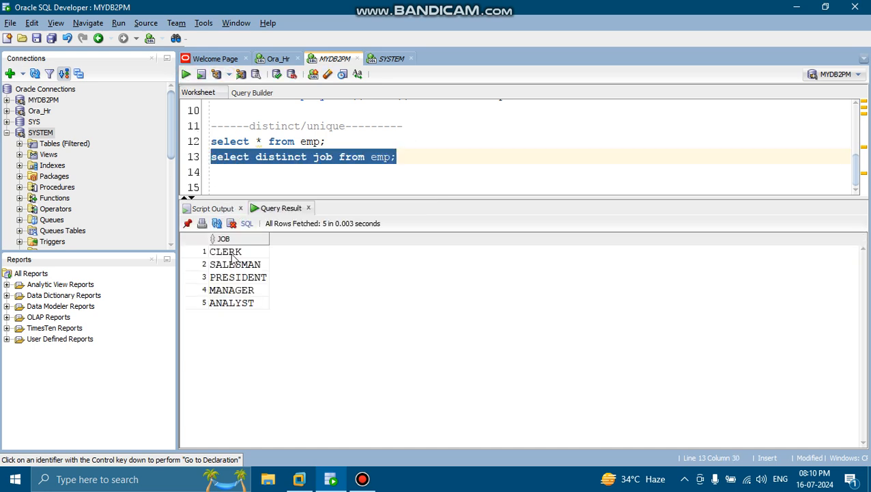
left_click(234, 265)
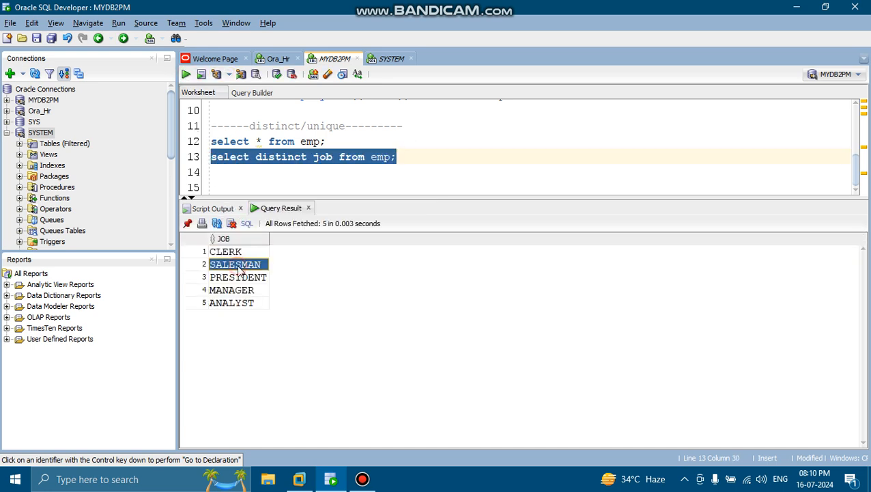
left_click(238, 276)
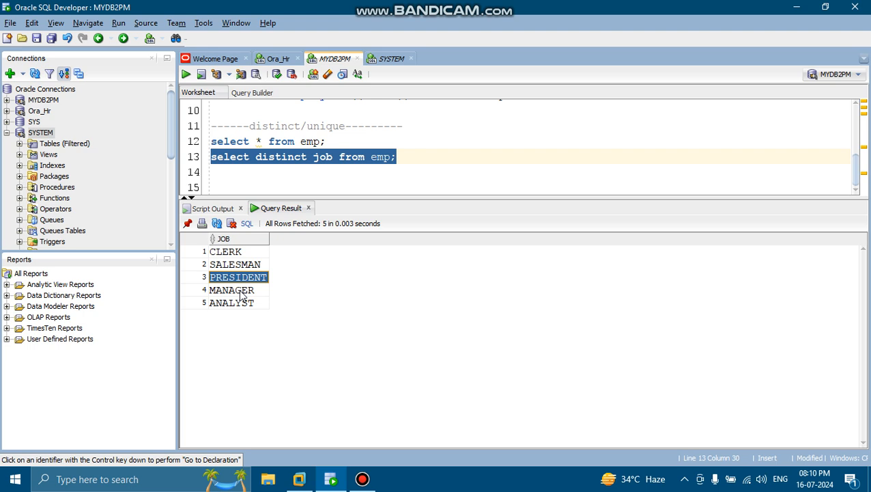
left_click(232, 304)
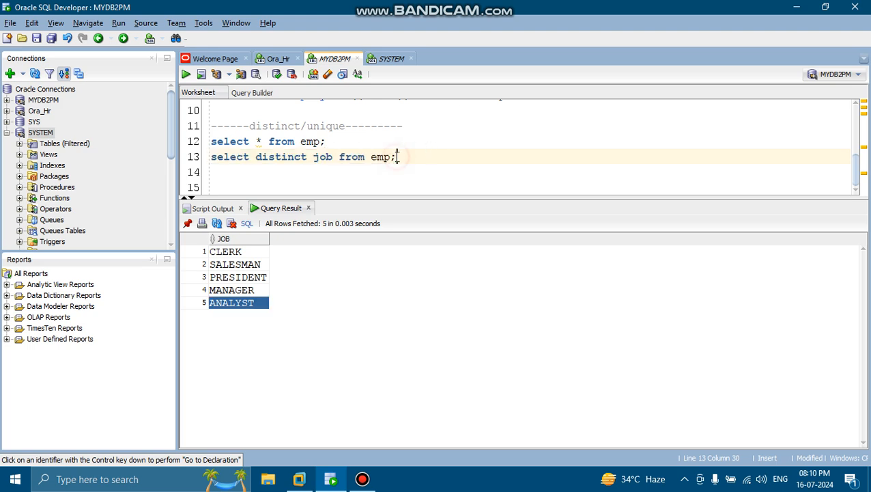
Write select distinct deptno from emp order by deptno; on line 14.
type("se")
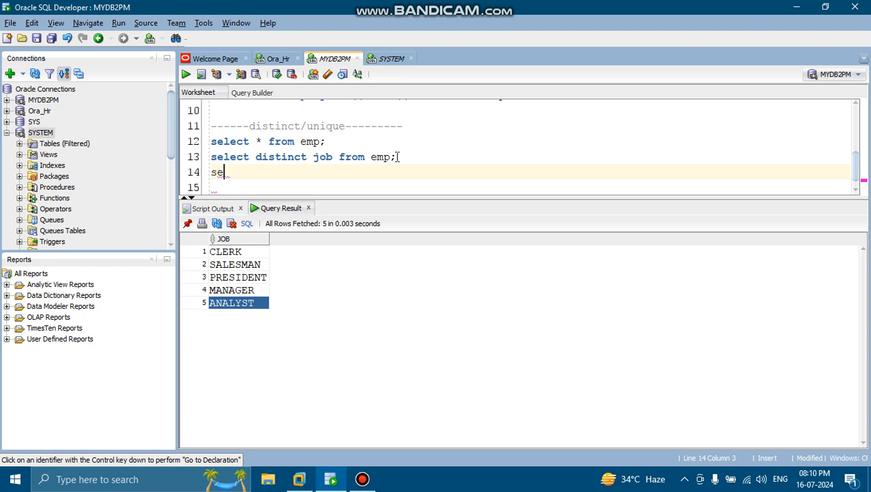
type("lect")
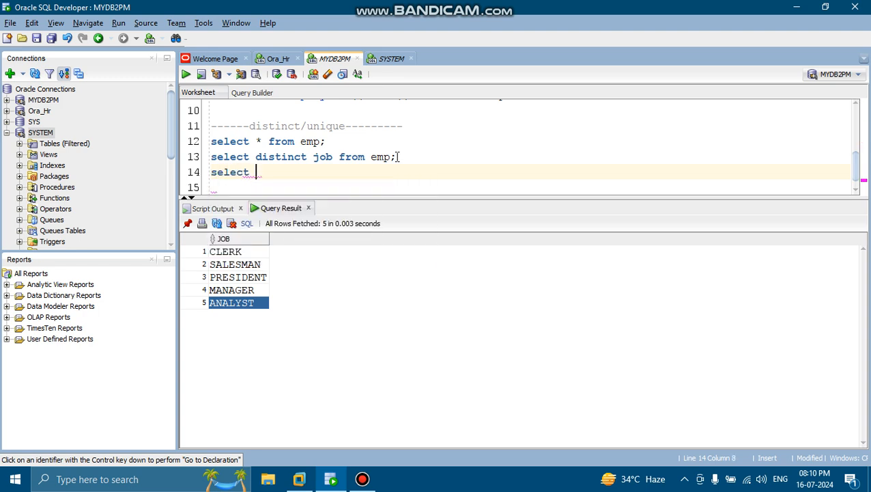
type("d")
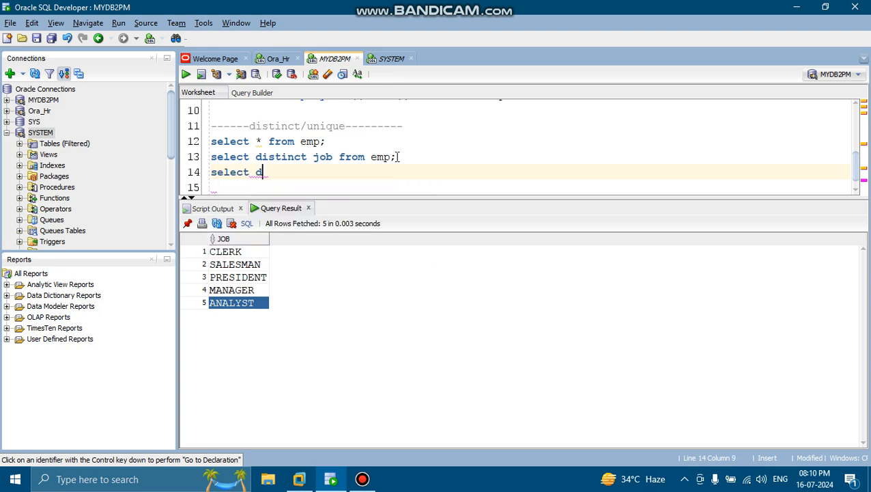
type("istinc")
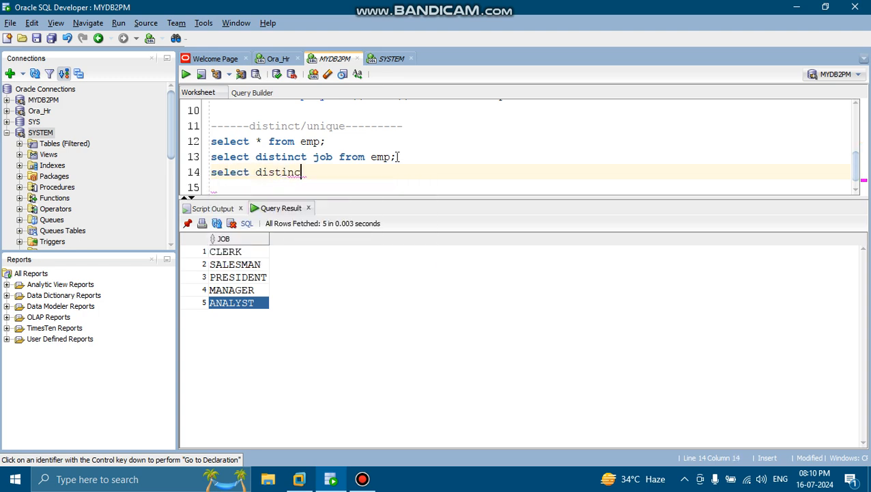
type("\" \"")
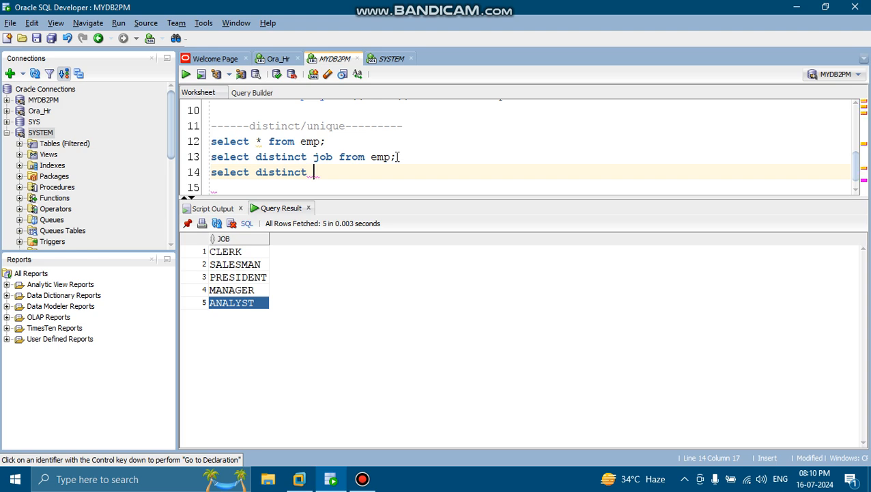
type("deptn")
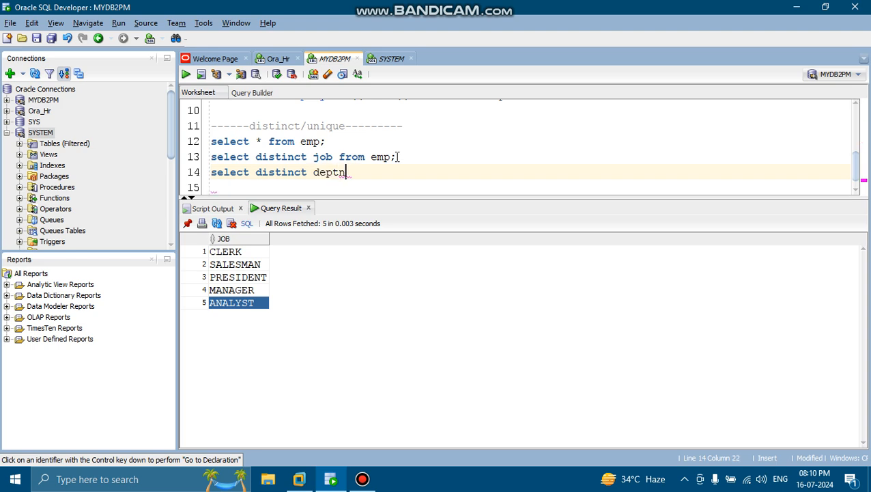
type("o")
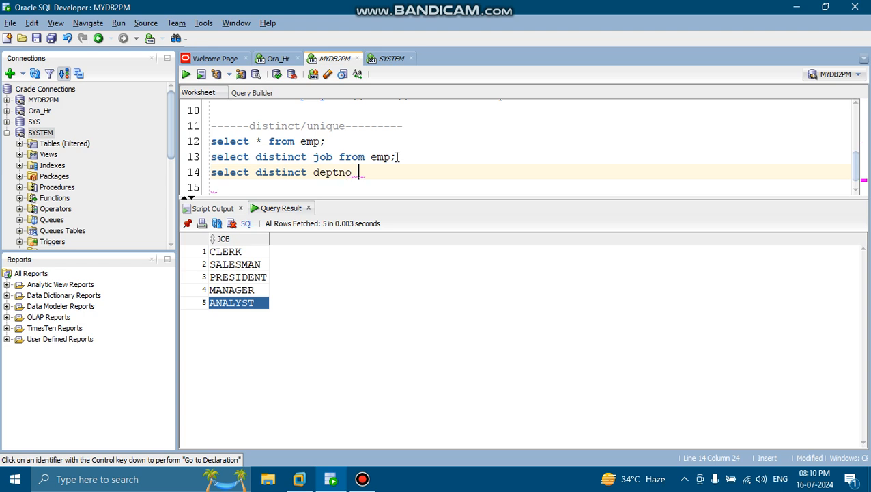
type("from e")
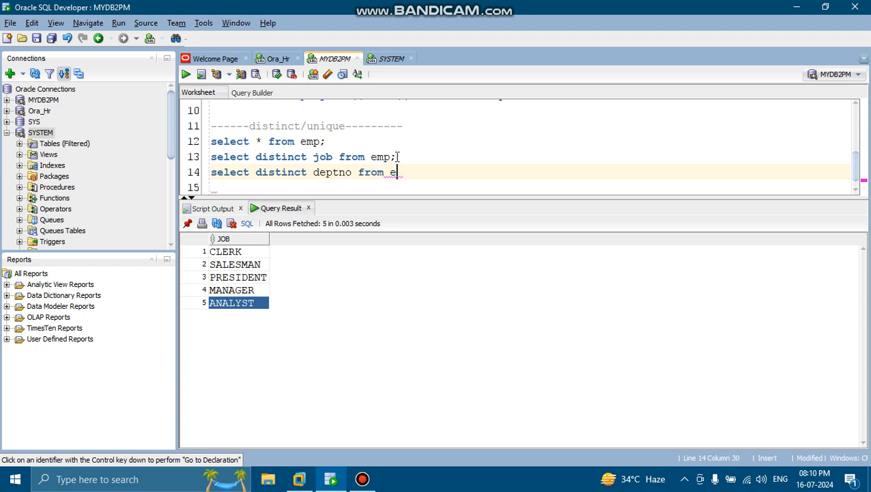
type("mp")
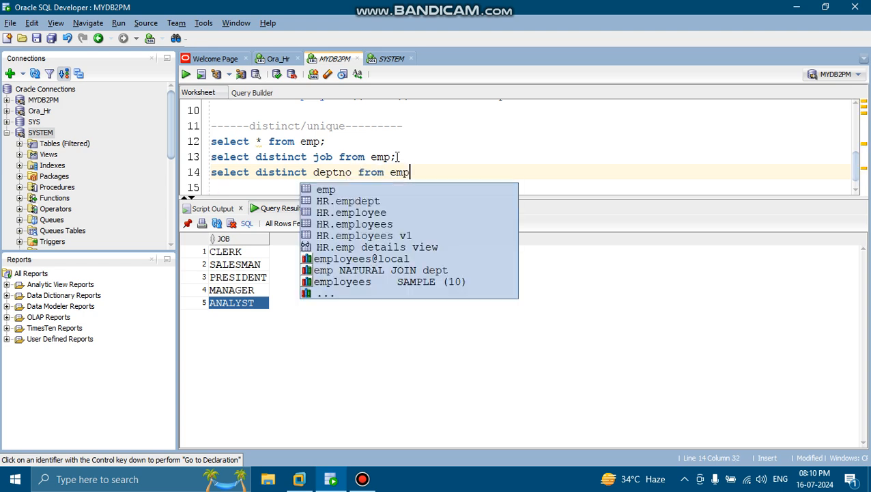
type("order")
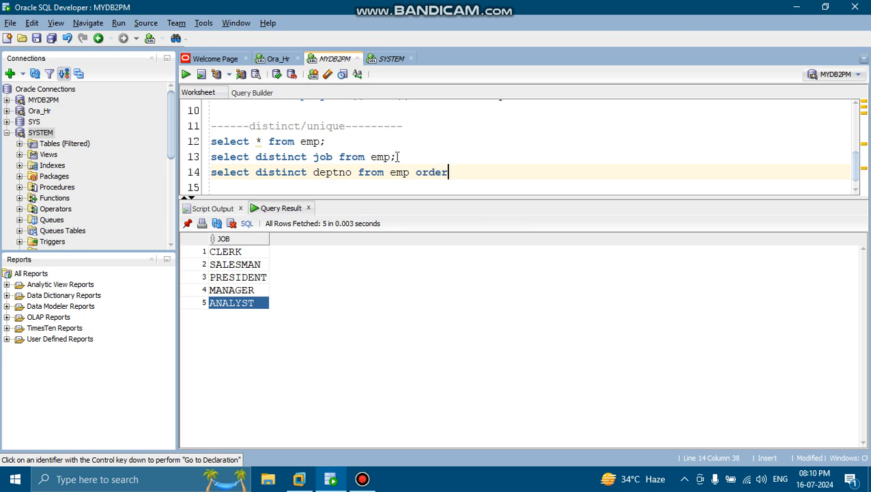
type("by de")
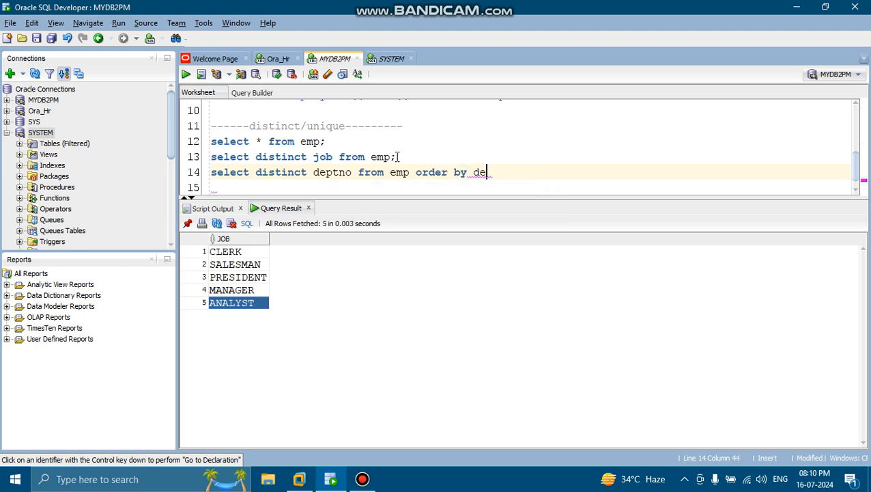
type("ptno;")
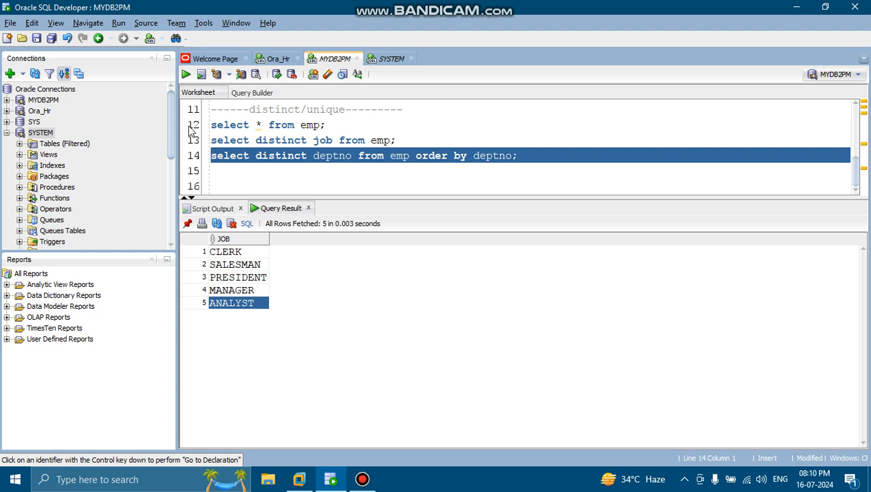
Run the distinct deptno query (10, 20, 30), change it to distinct *, and rerun to list all 14 rows by deptno.
left_click(186, 74)
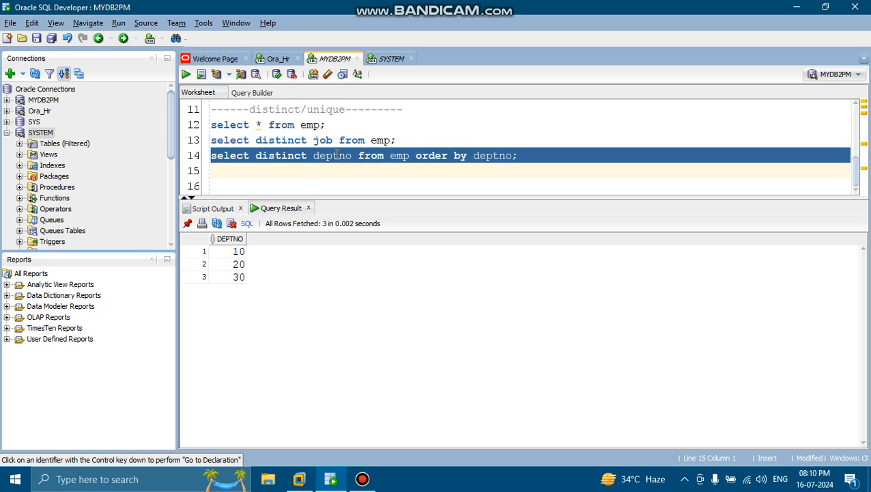
double_click(339, 156)
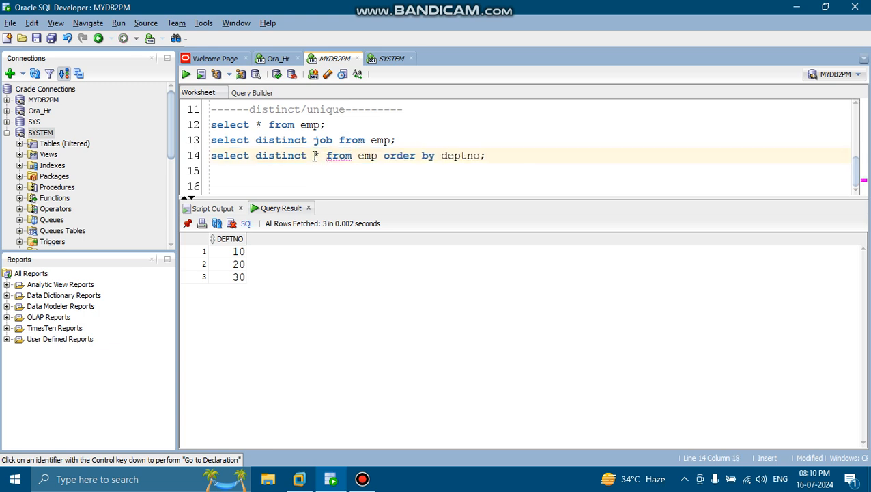
left_click(185, 74)
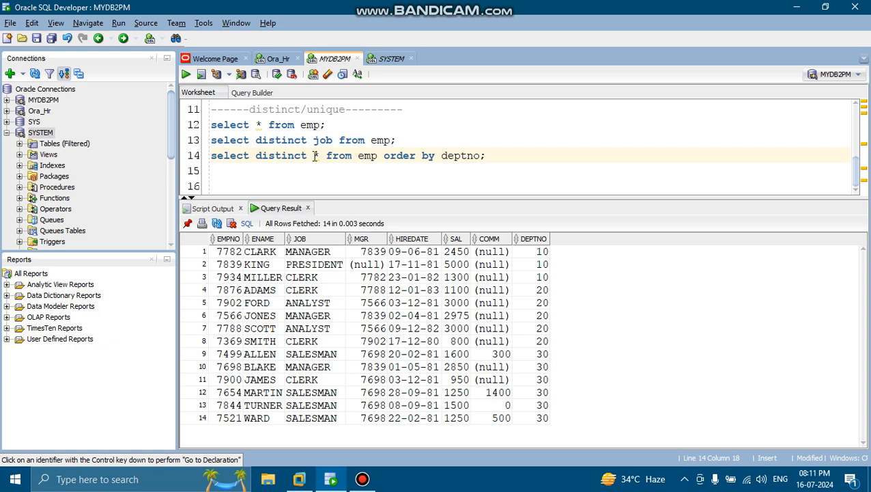